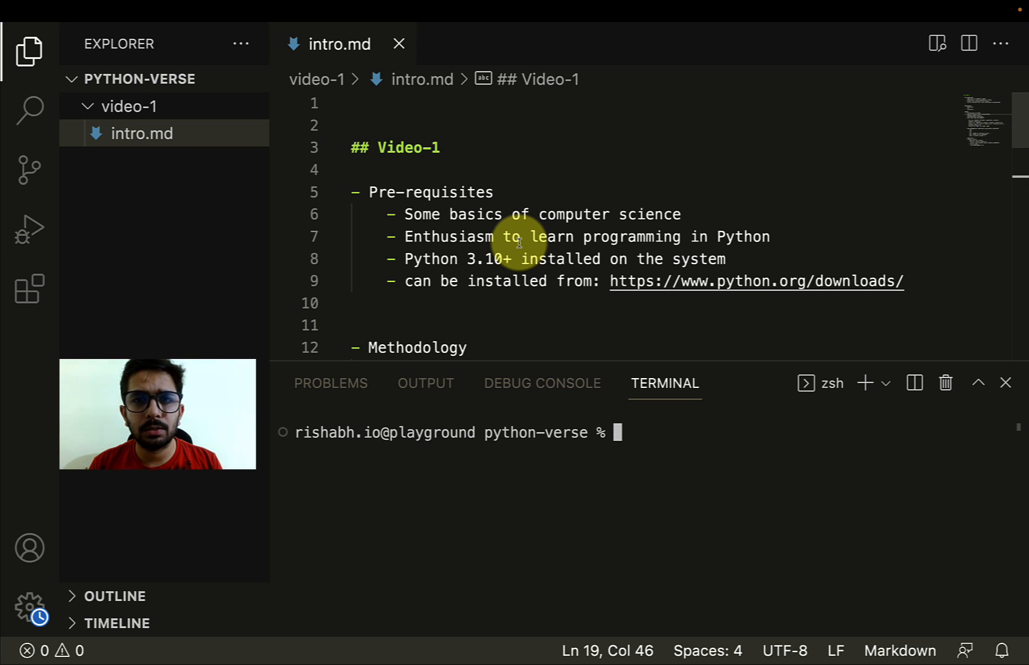
mouse_move(594, 312)
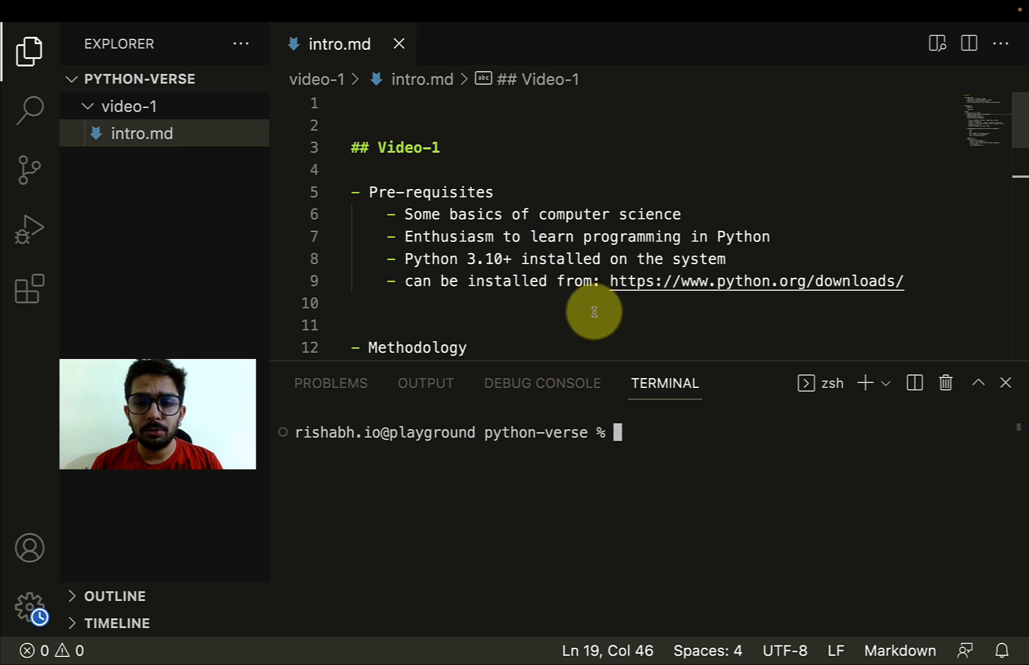
mouse_move(561, 320)
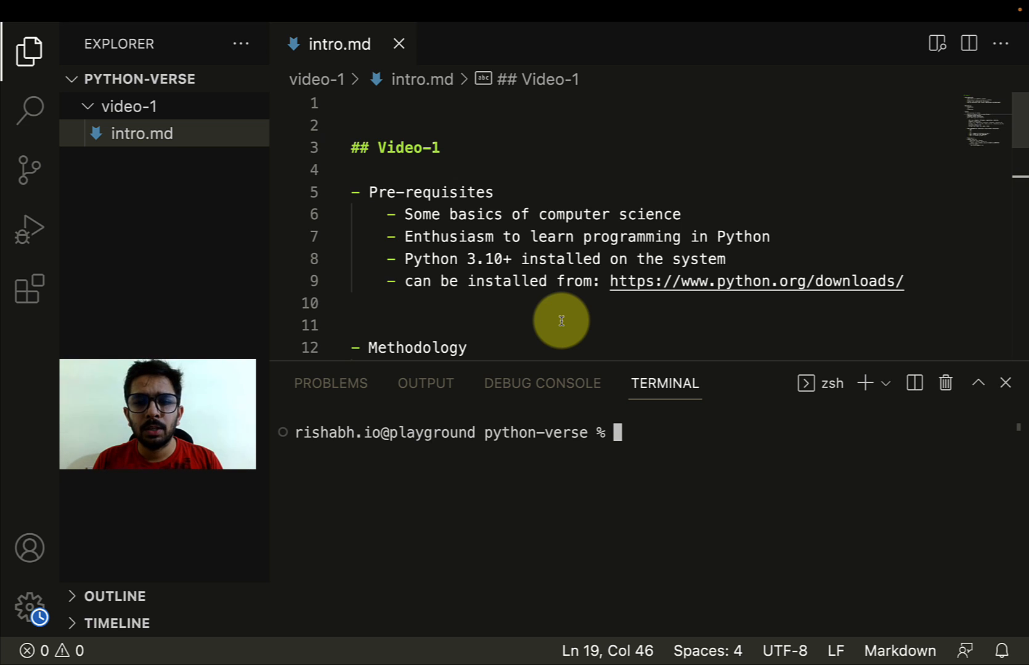
scroll("down", 3)
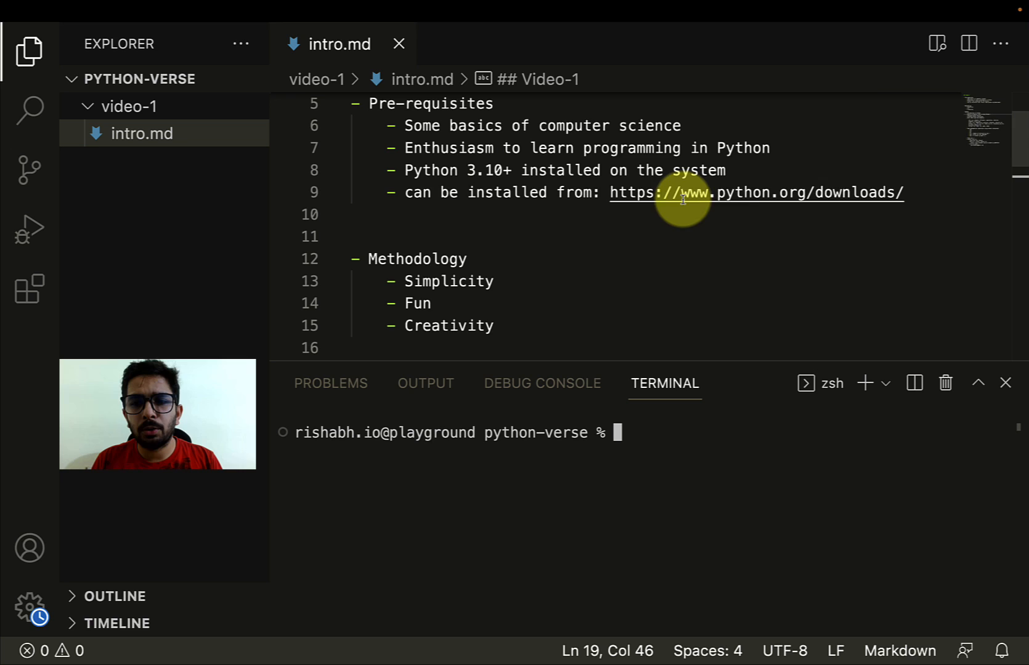
mouse_move(570, 243)
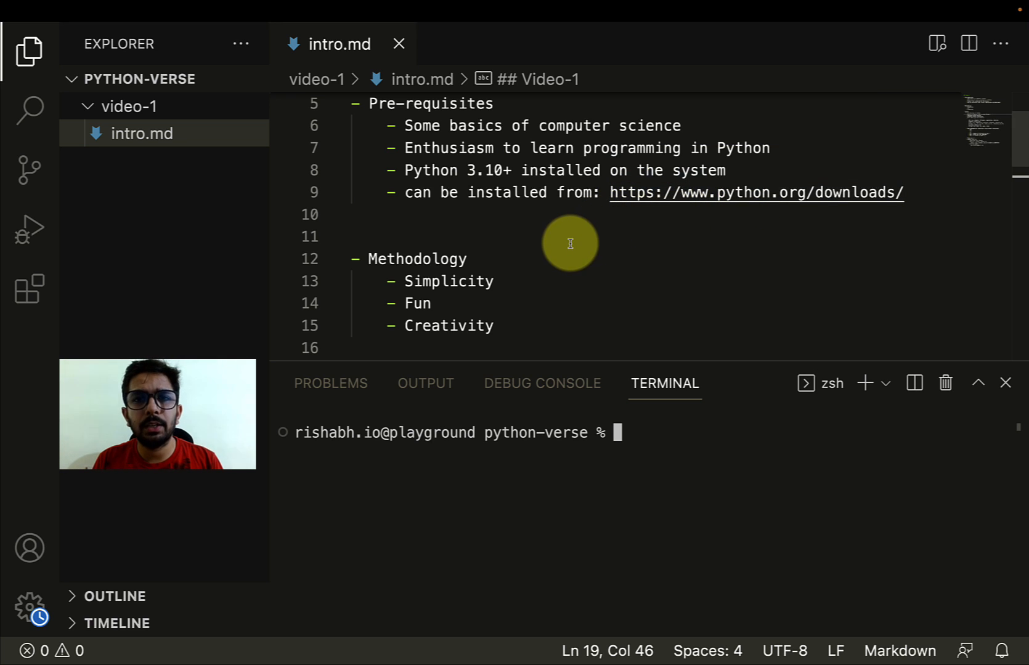
mouse_move(699, 238)
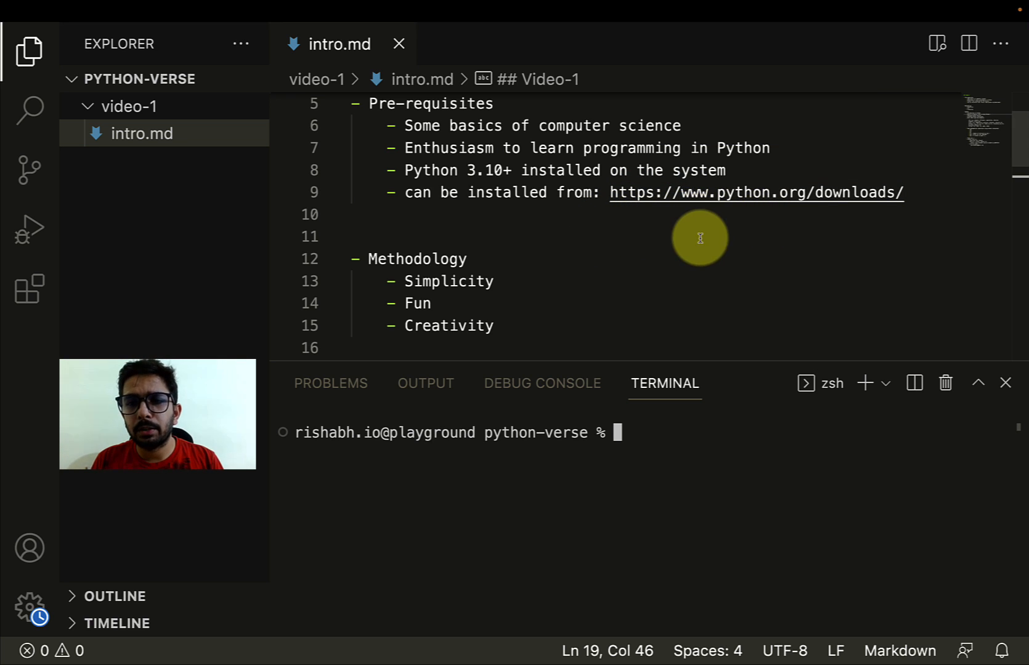
mouse_move(645, 256)
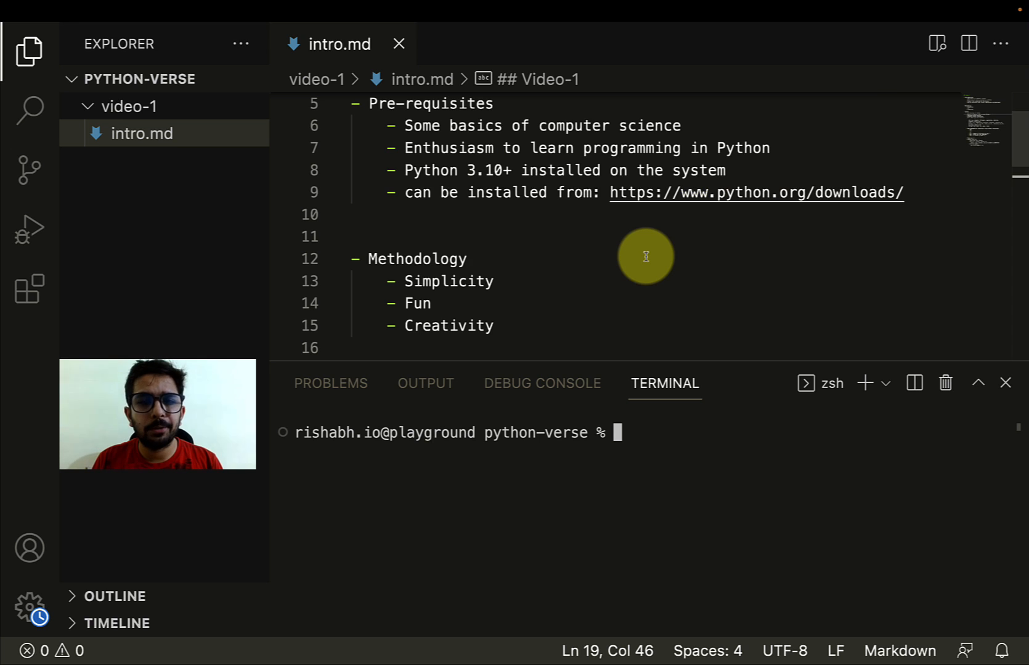
left_click(755, 193)
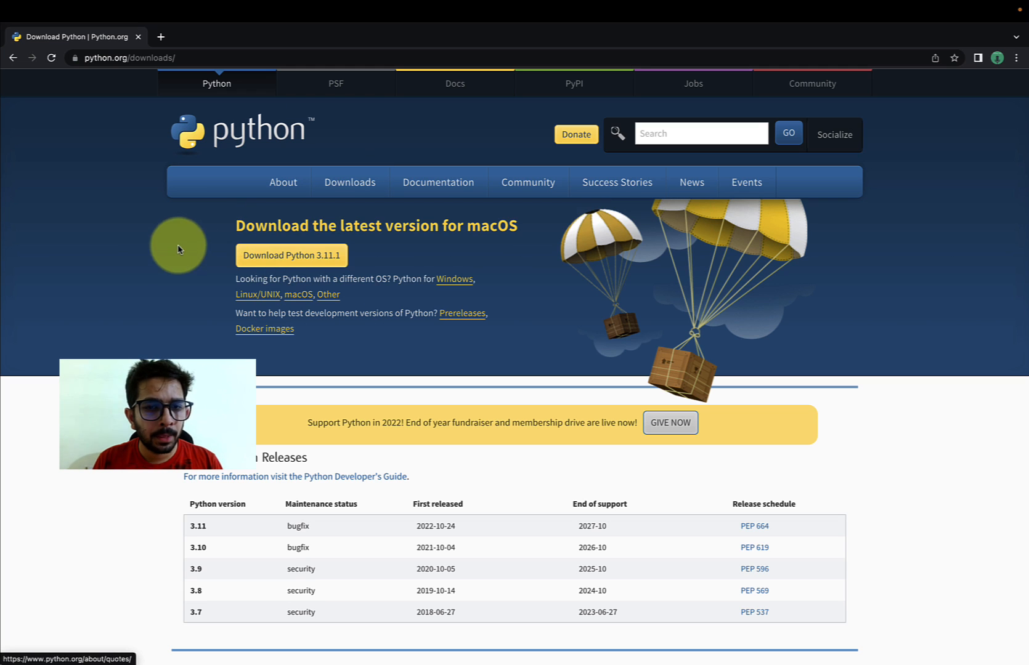
left_click_drag(386, 225, 517, 225)
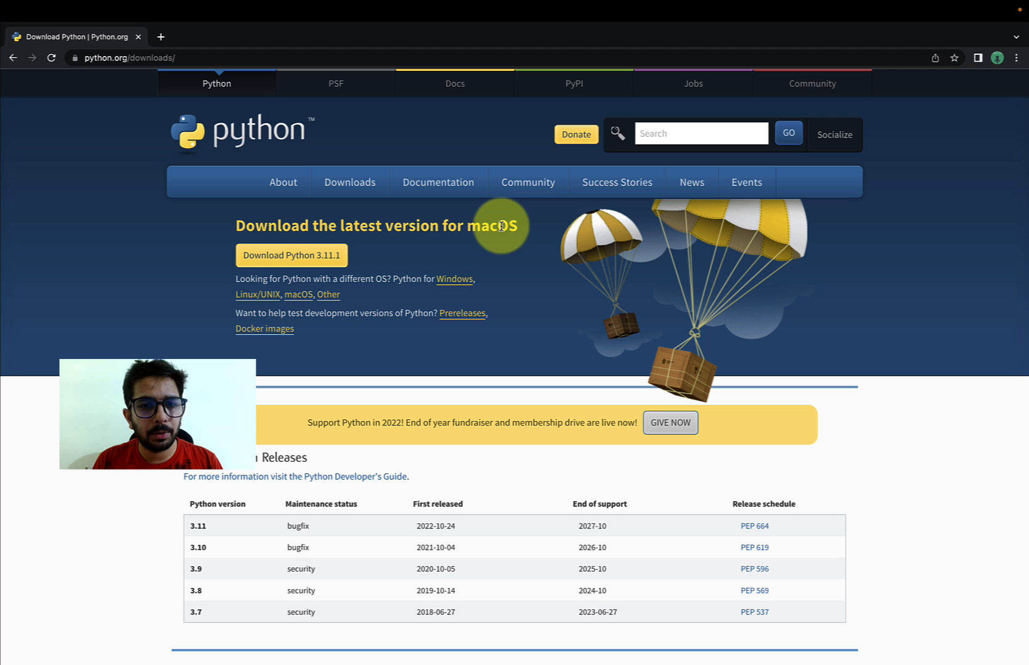
mouse_move(455, 286)
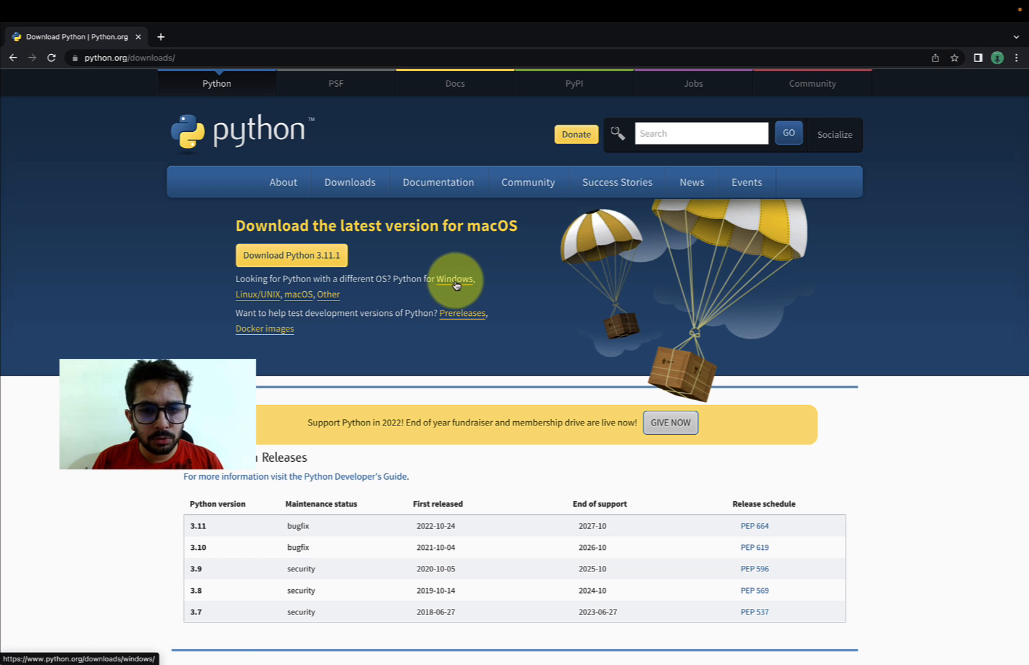
mouse_move(254, 300)
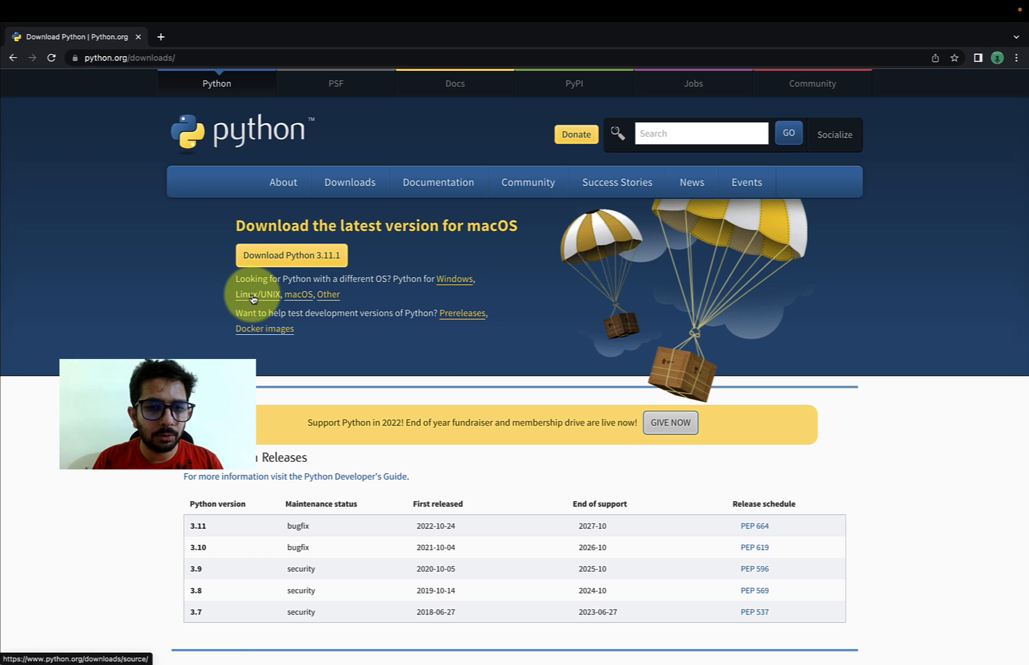
mouse_move(327, 288)
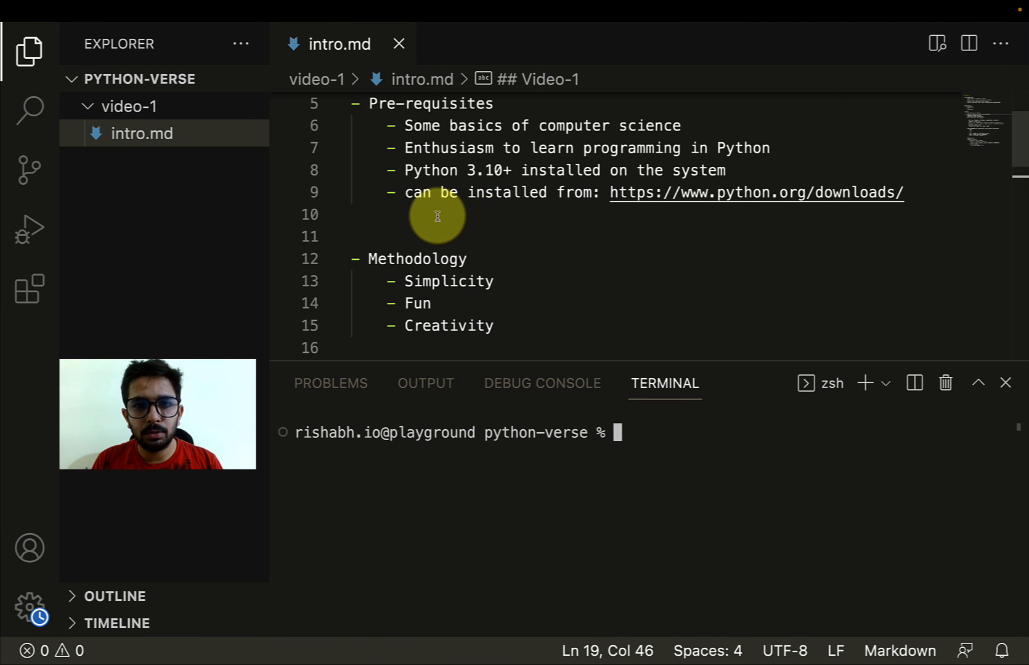
scroll("down", 3)
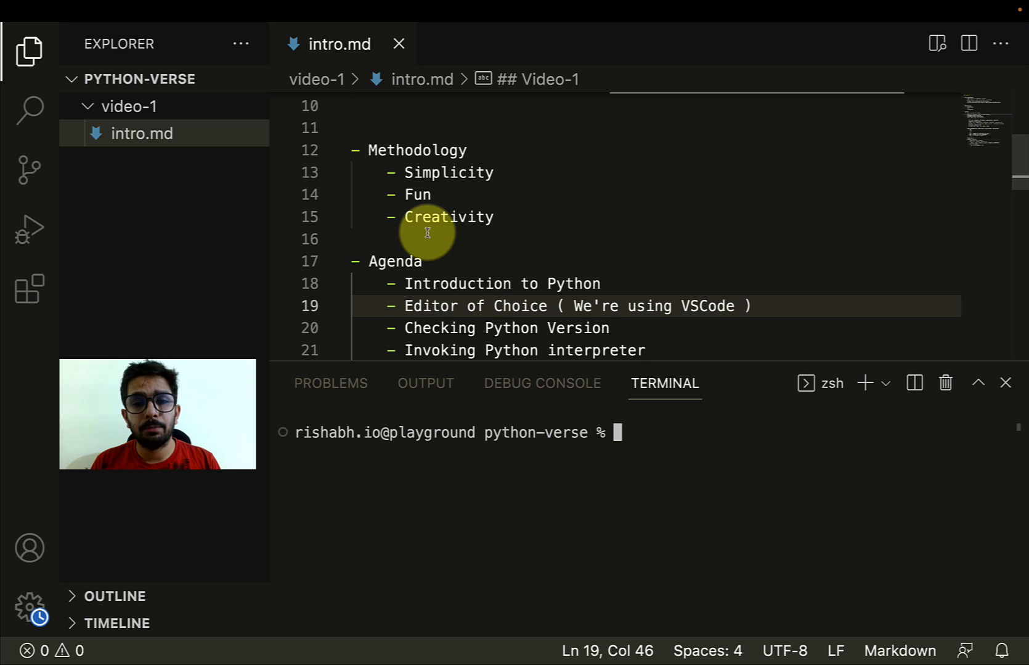
mouse_move(482, 242)
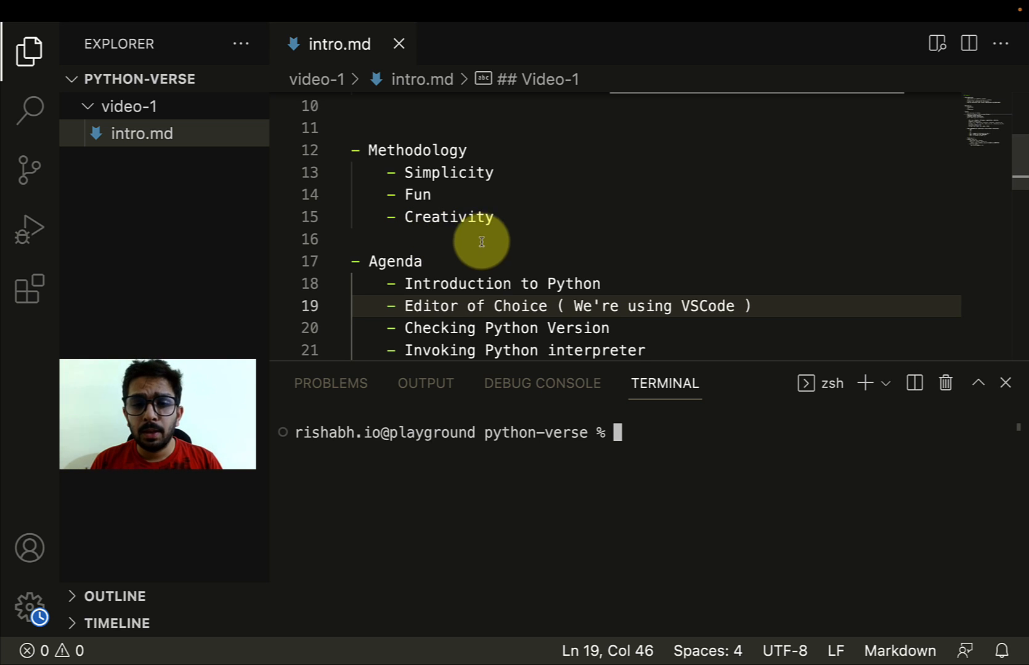
mouse_move(458, 247)
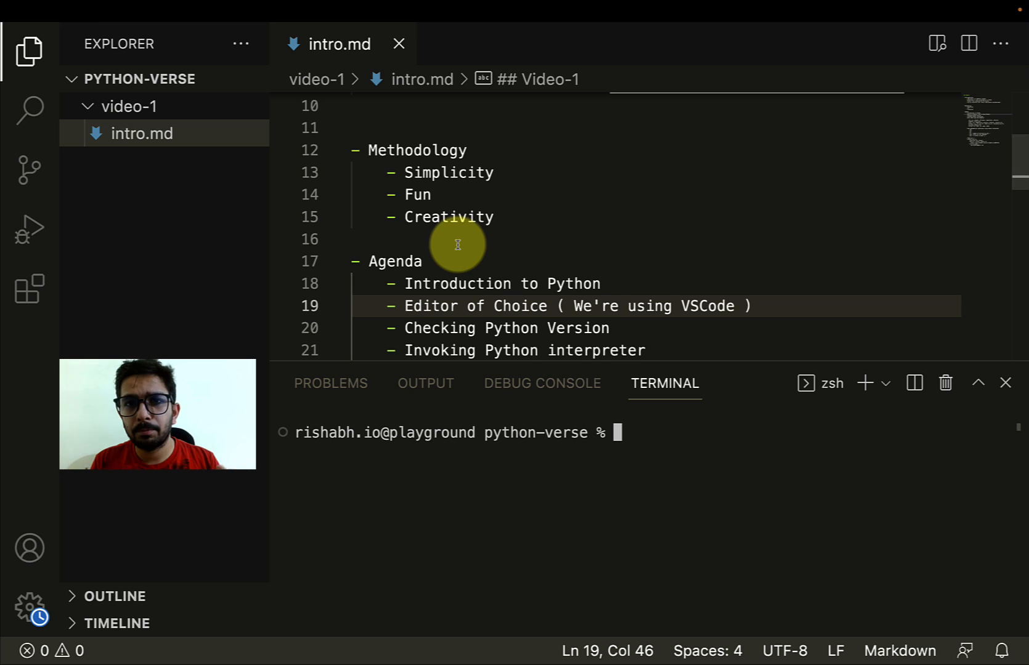
scroll("down", 3)
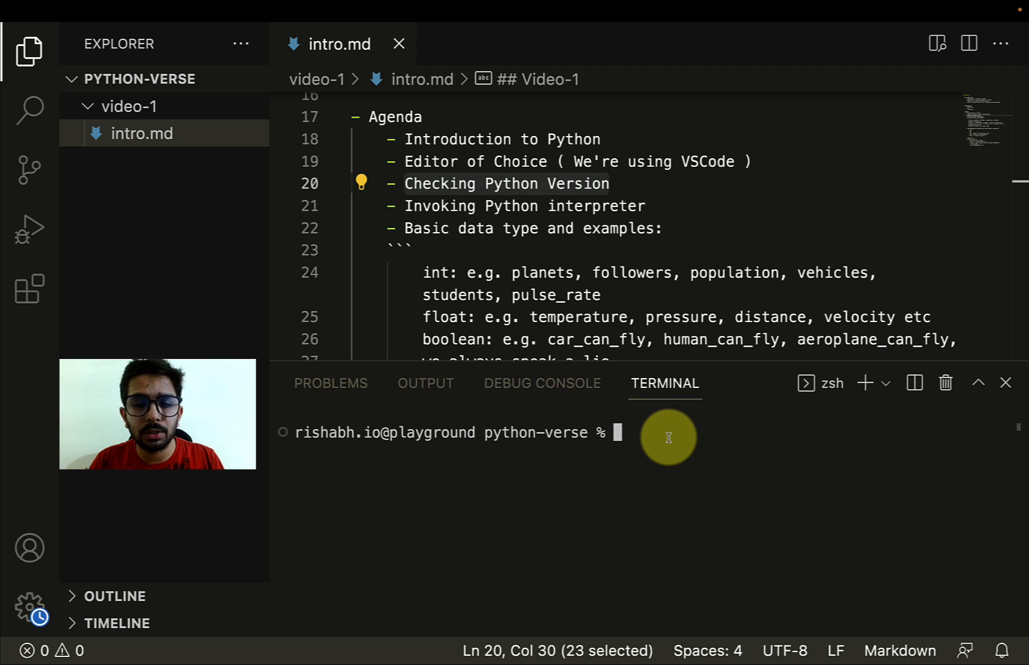
- Run python --version in the terminal, which reports Python 3.11.1
type("pyth")
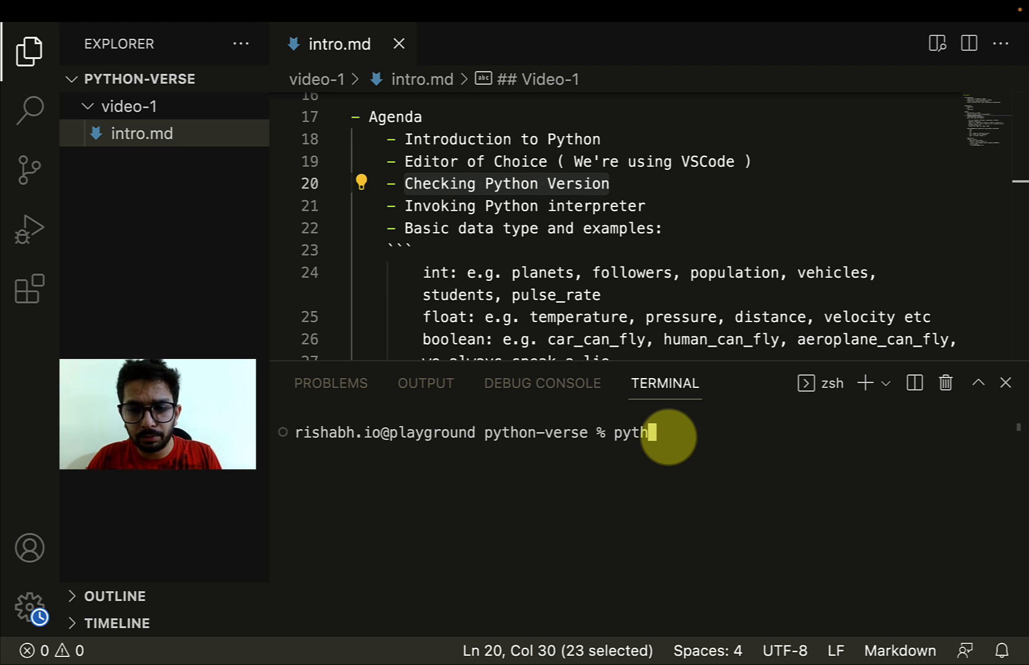
type("on")
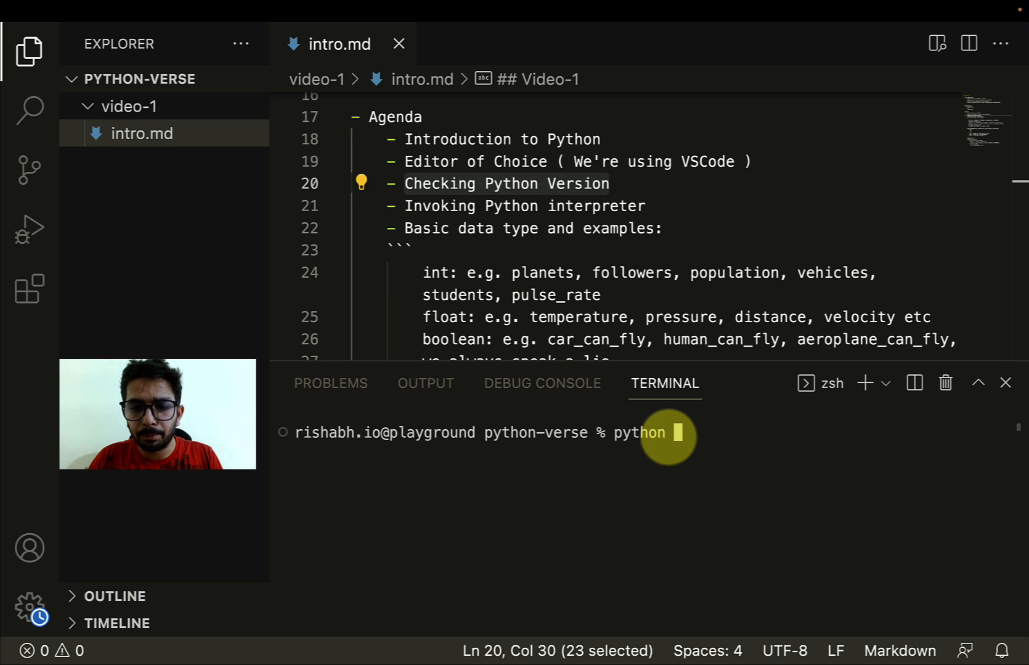
type("--versio")
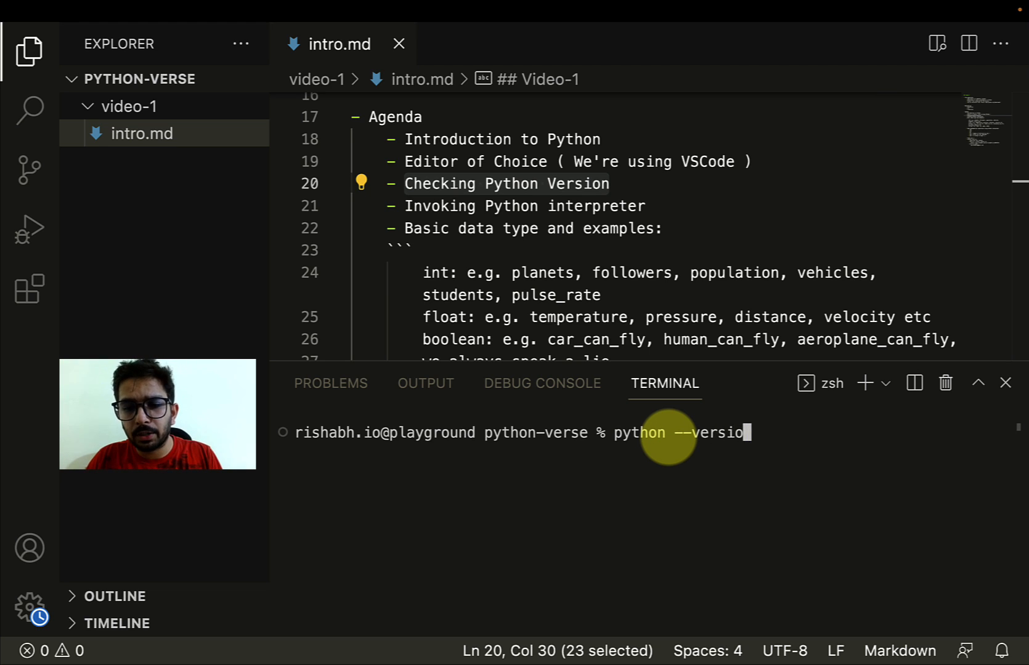
key("Enter")
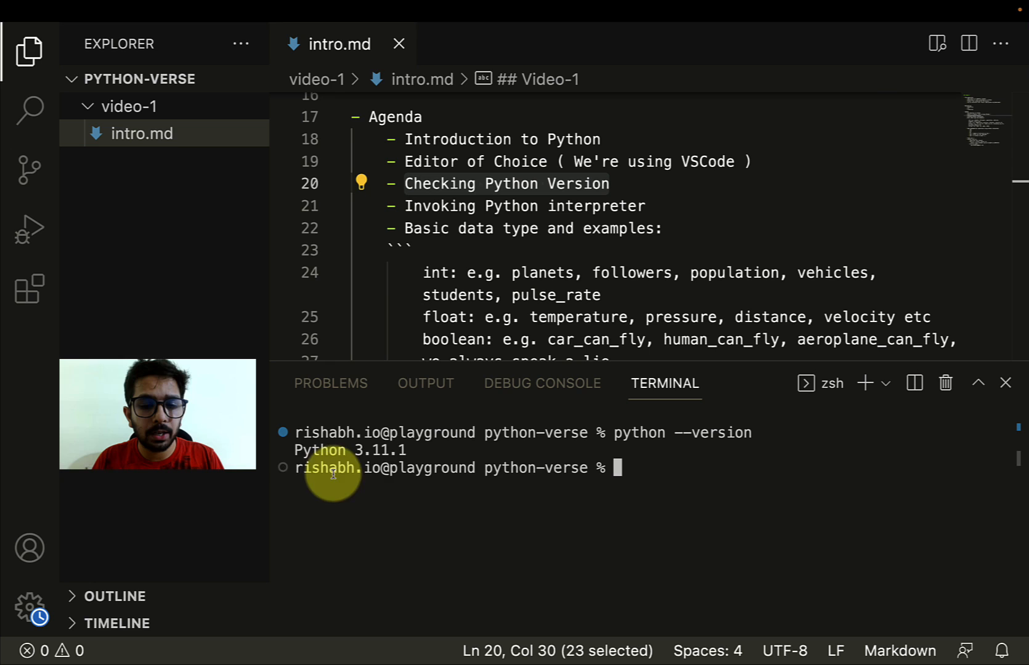
mouse_move(718, 508)
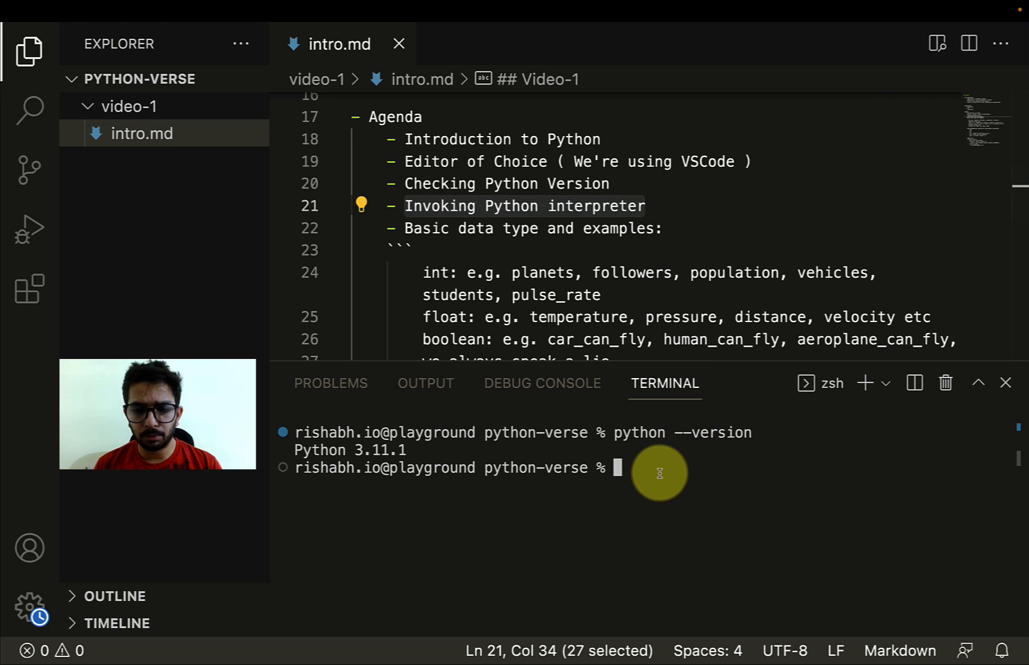
type("python")
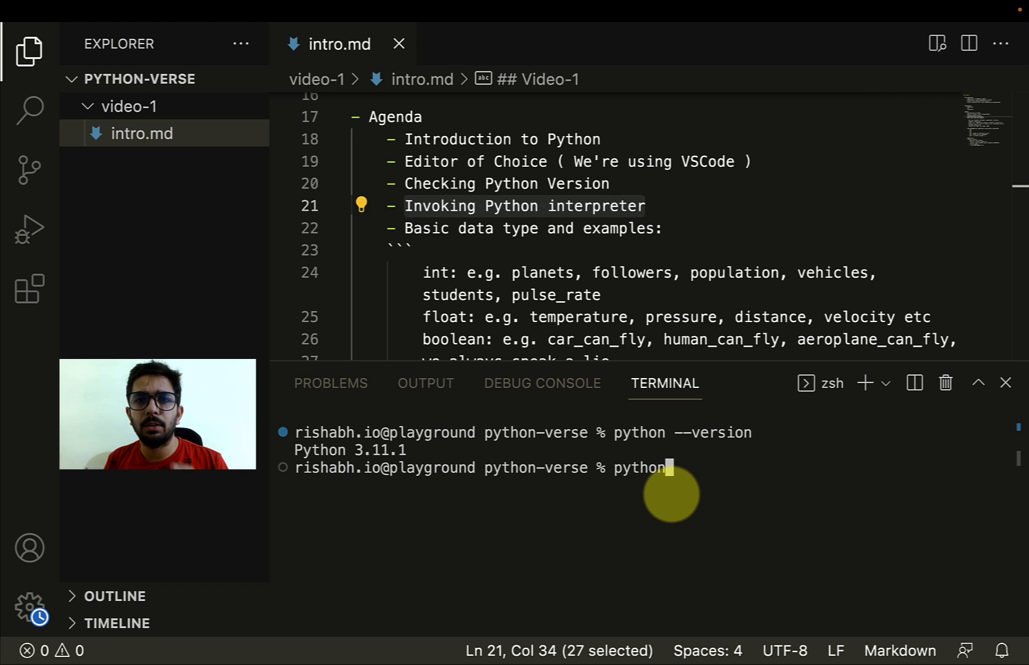
key("Enter")
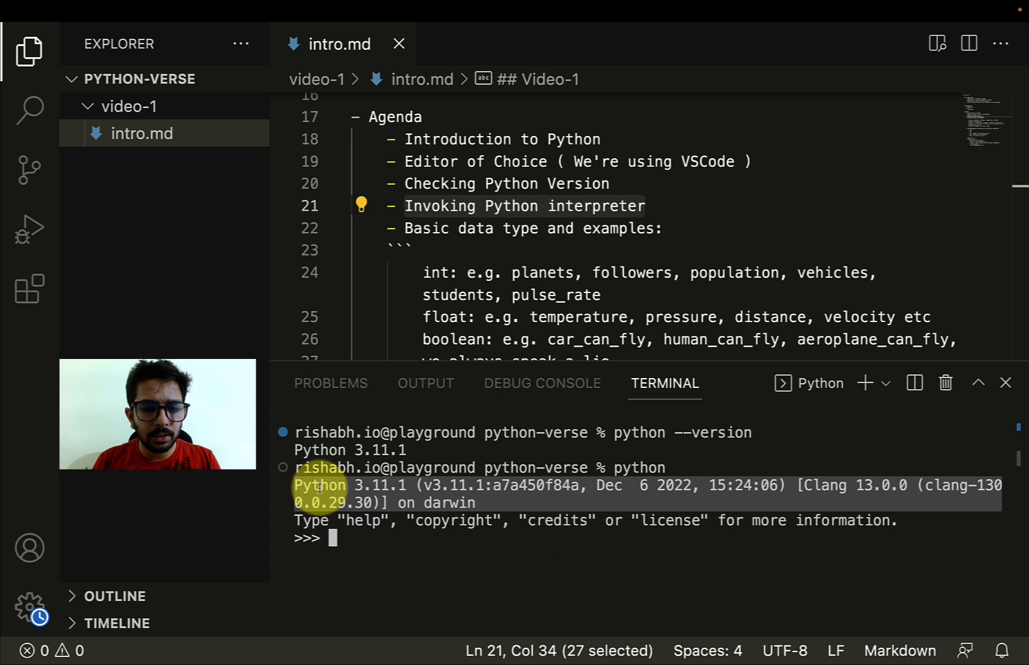
left_click(418, 556)
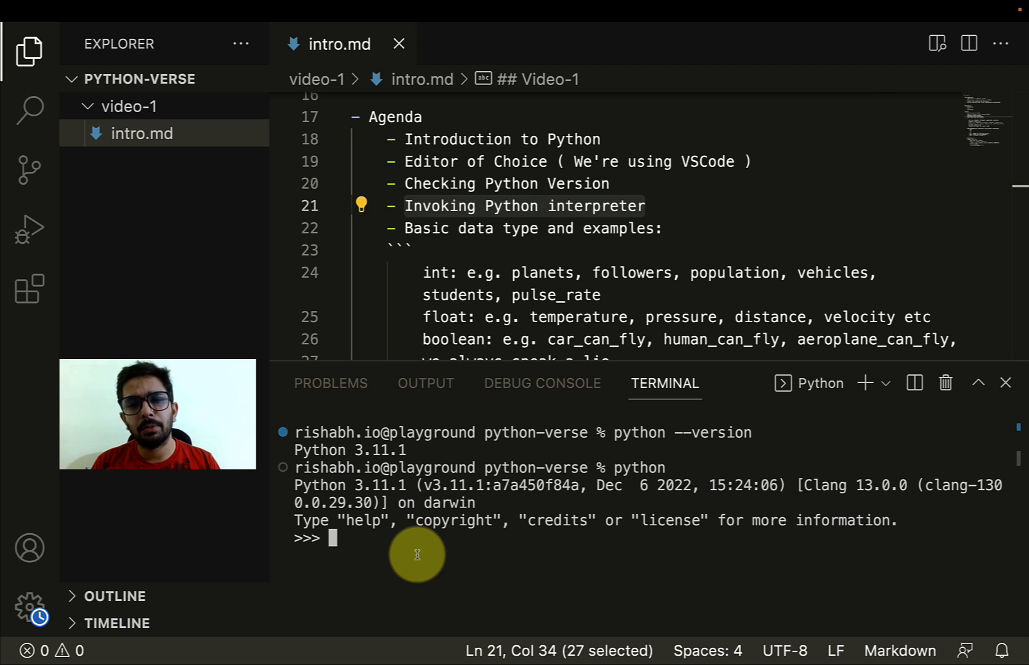
mouse_move(385, 485)
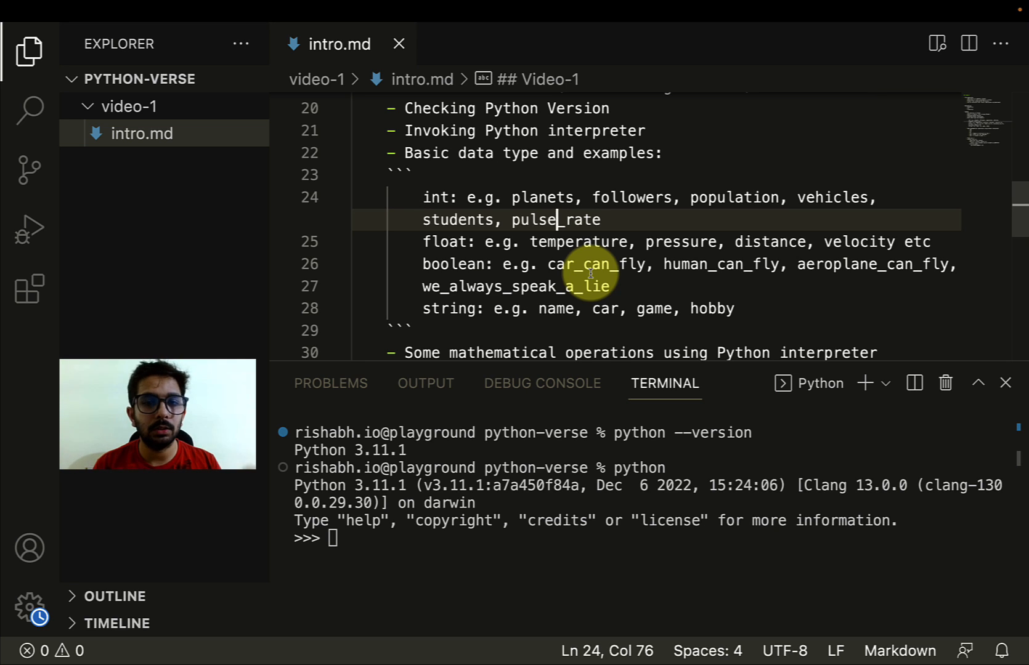
scroll("down", 3)
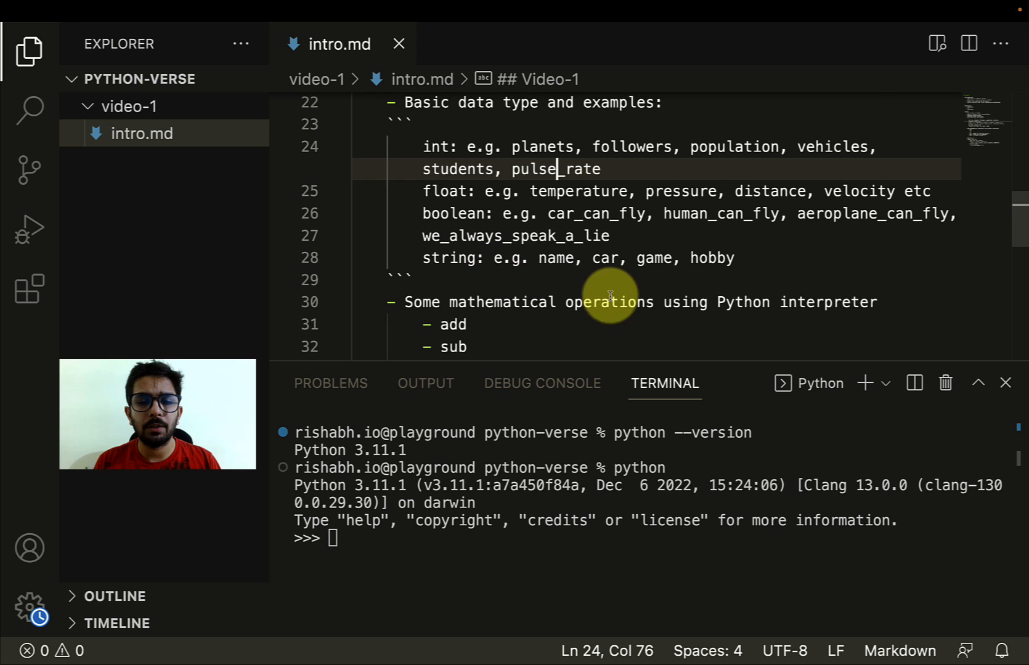
mouse_move(760, 274)
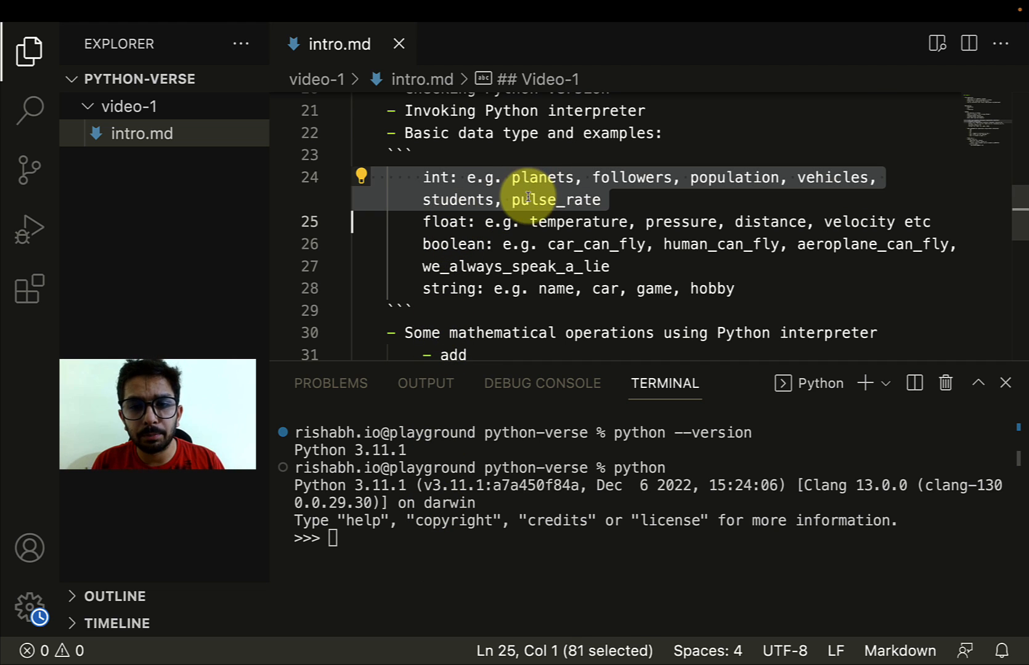
- Assign satellite = 1 in the Python session and echo its value
type("pl")
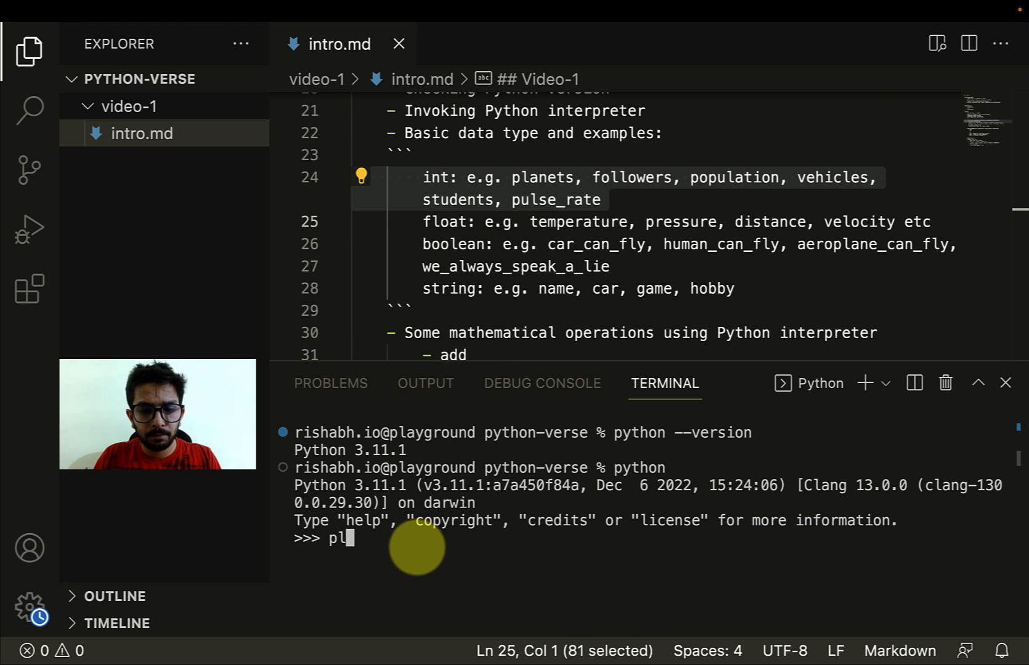
type("a")
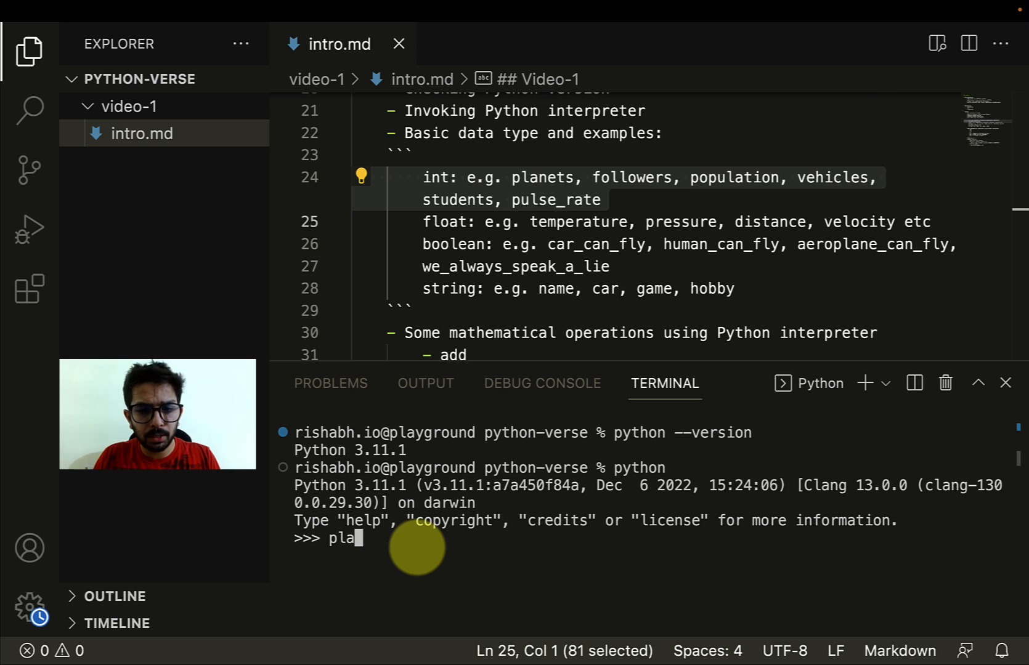
type("satel")
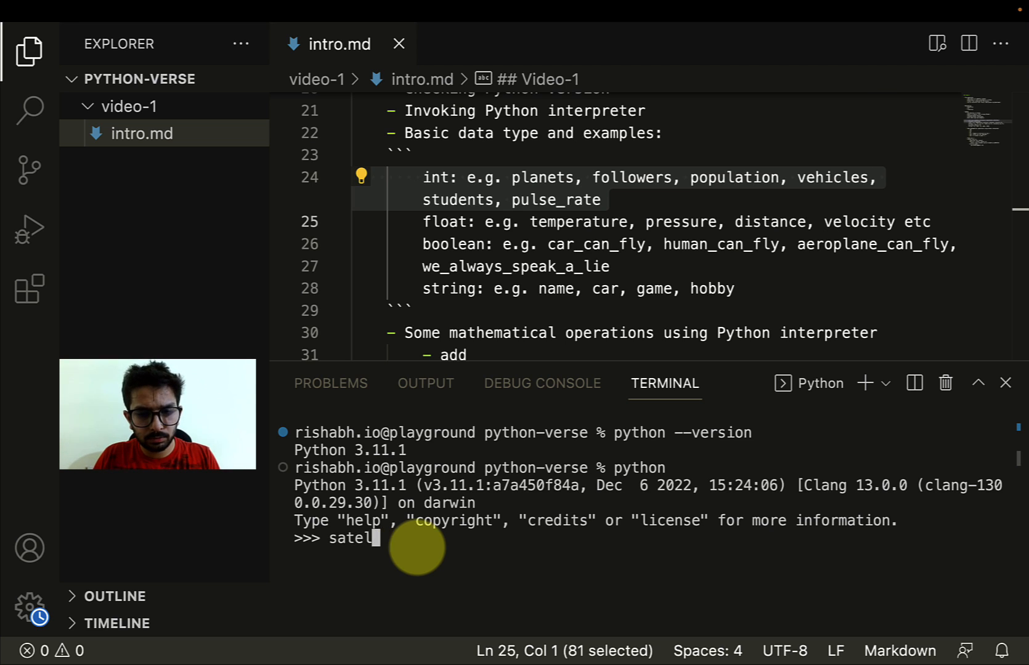
type("lite =")
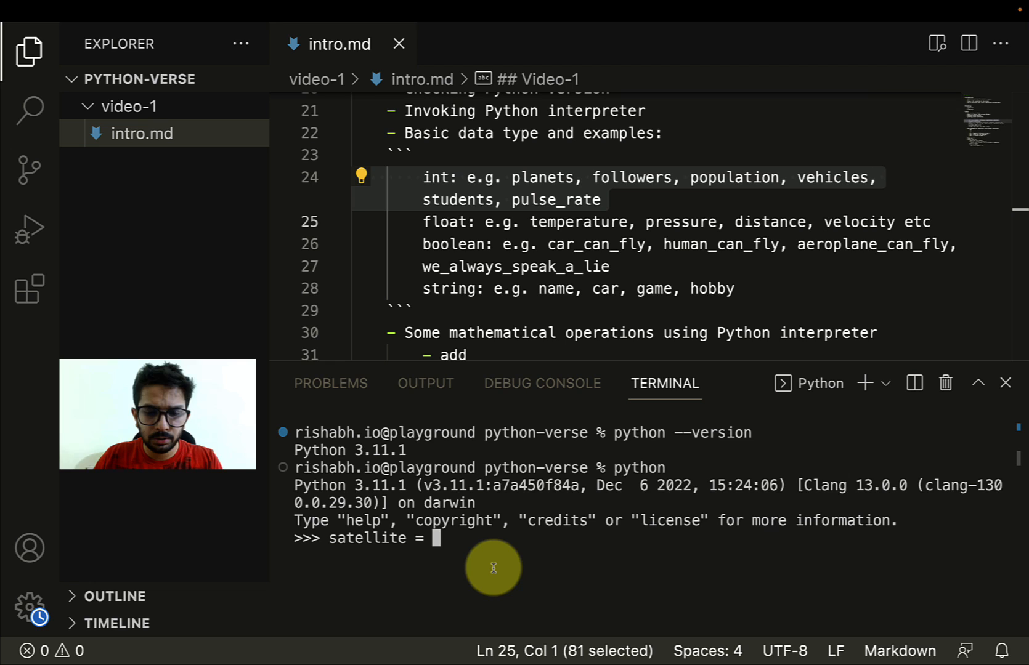
type("1")
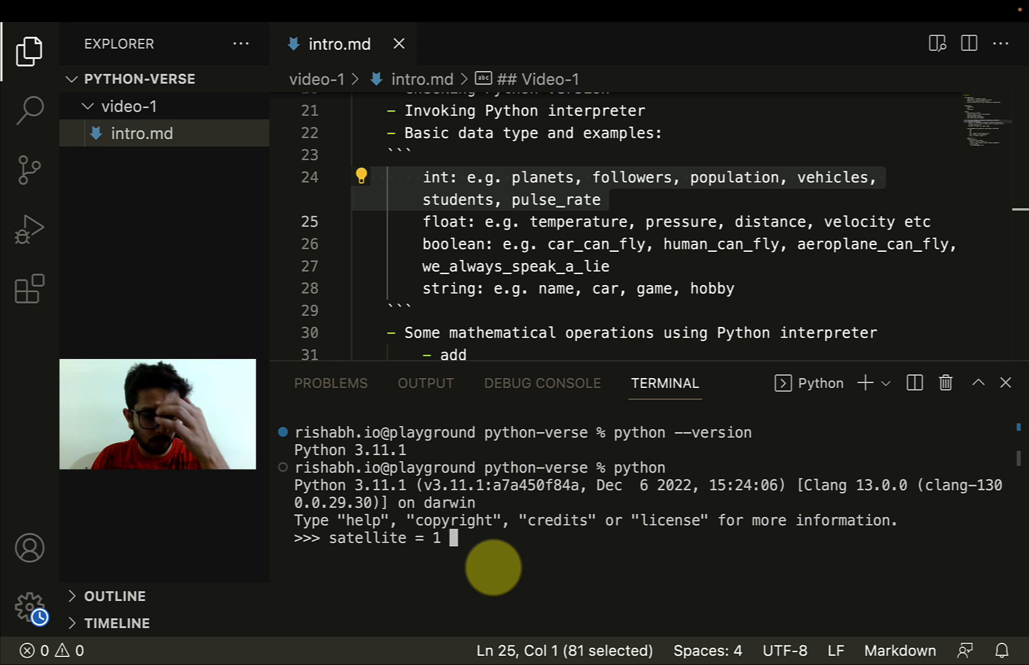
key("Enter")
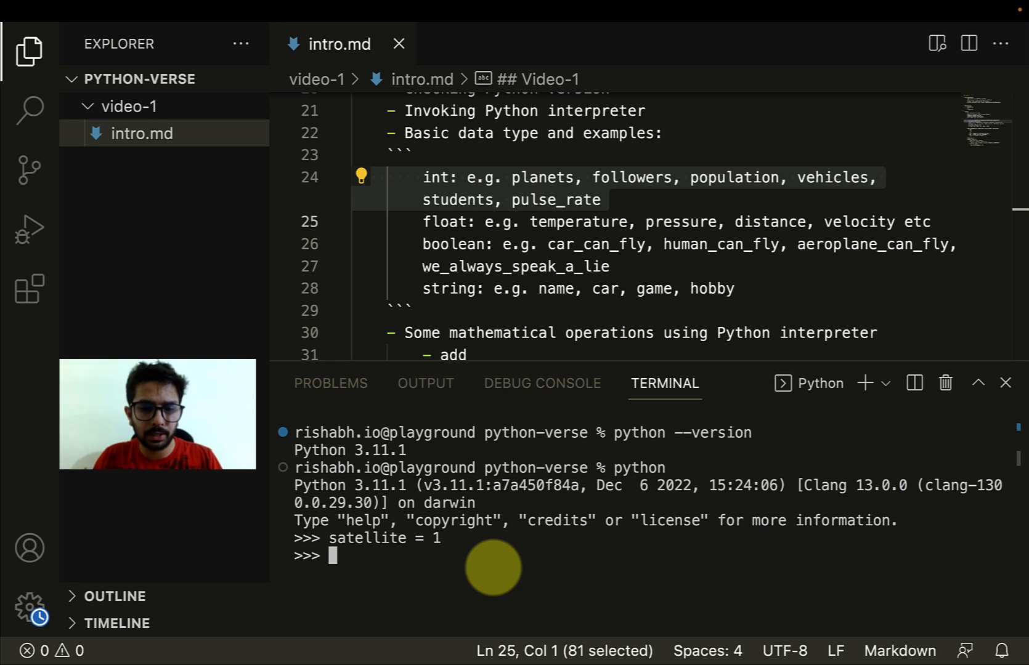
type("satel")
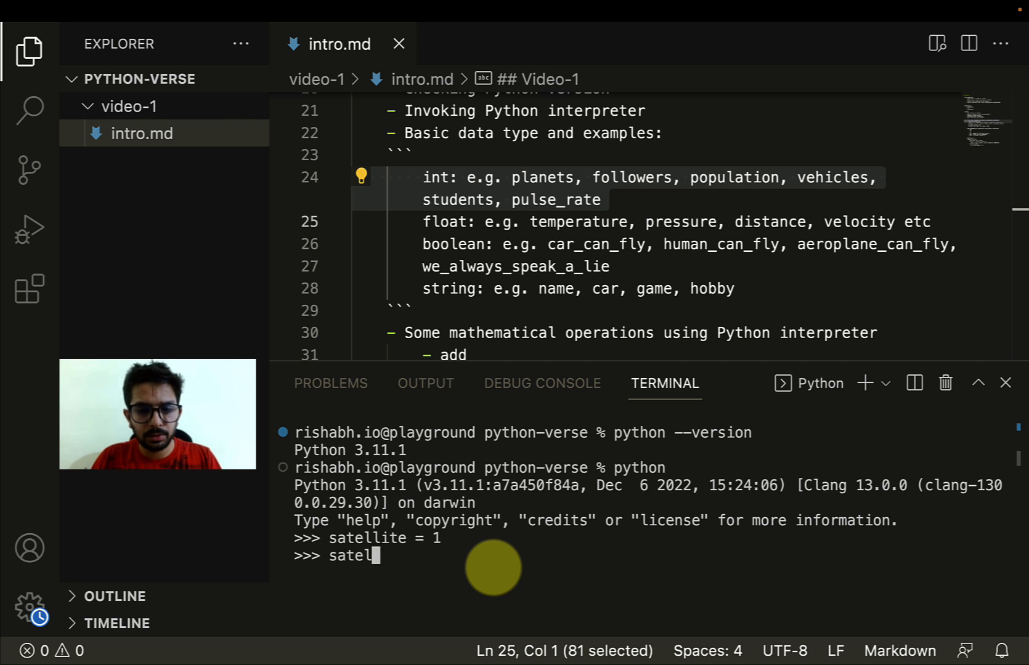
key("Enter")
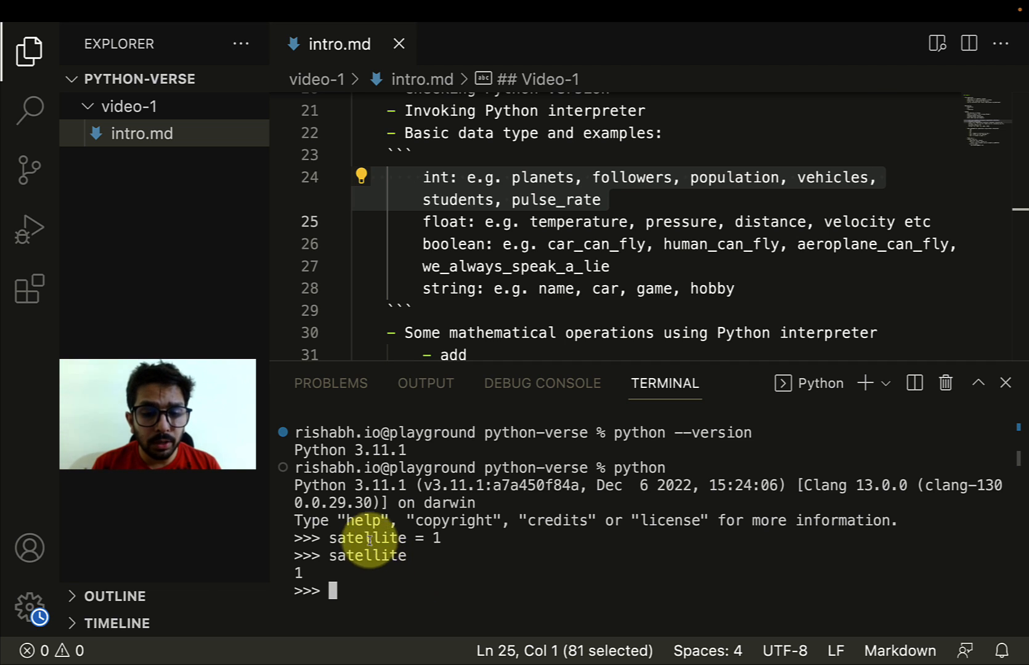
mouse_move(384, 591)
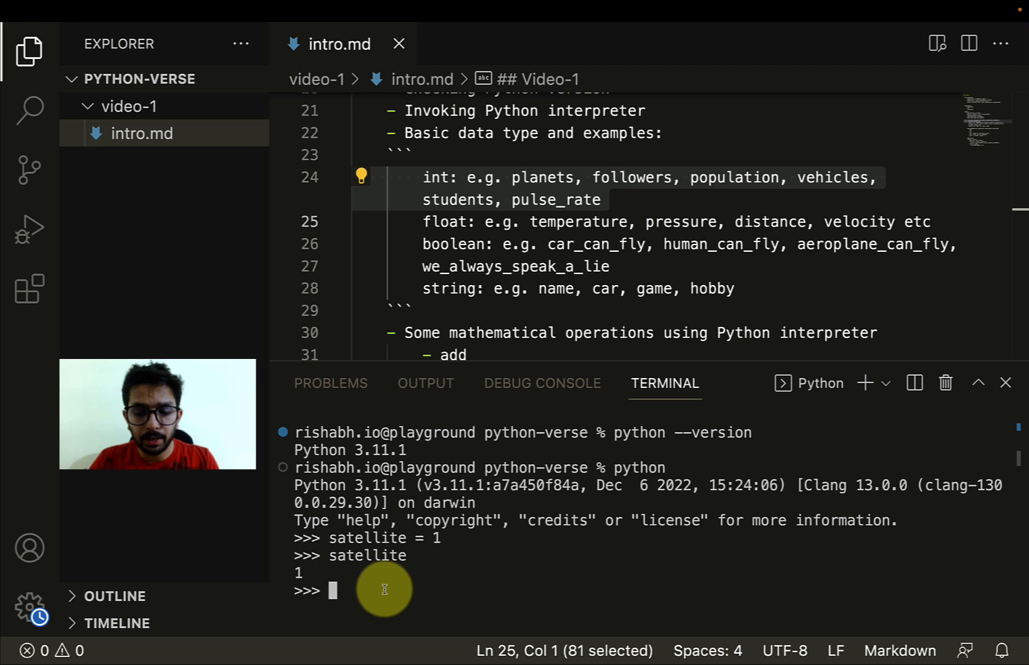
- Discard a mistaken 'int satellite = 1' line and run type(satellite), reporting int
type("int s")
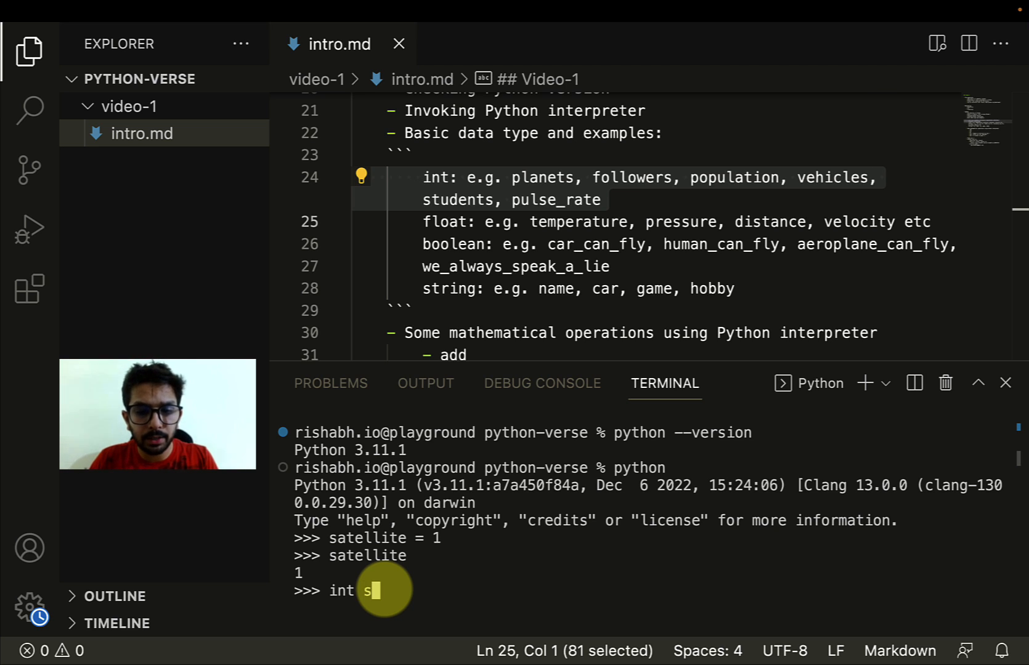
type("atellite = 1")
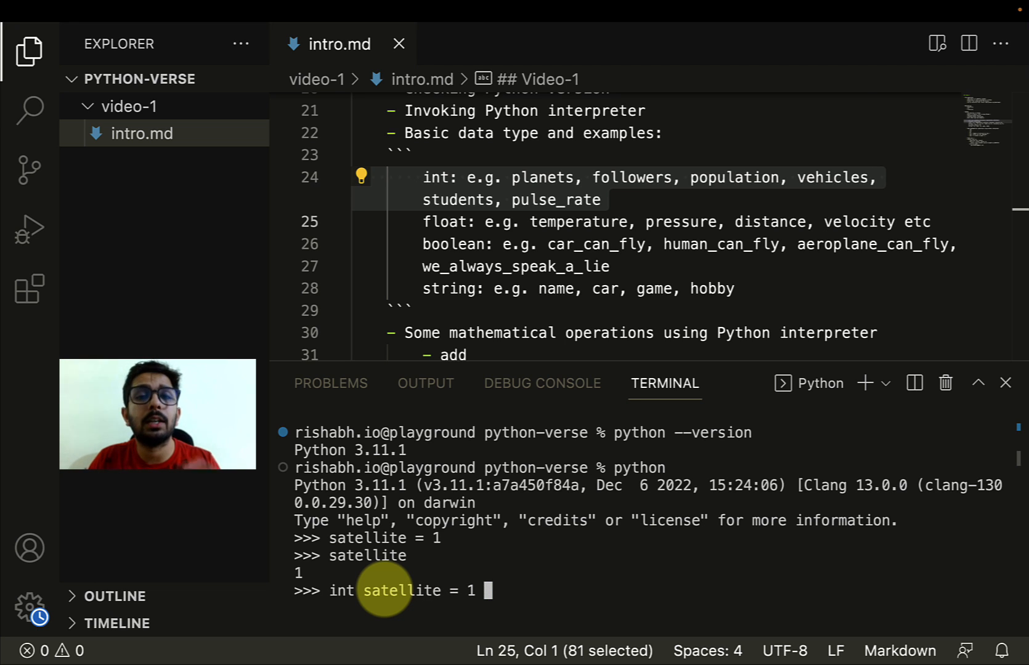
key("Backspace")
type("type")
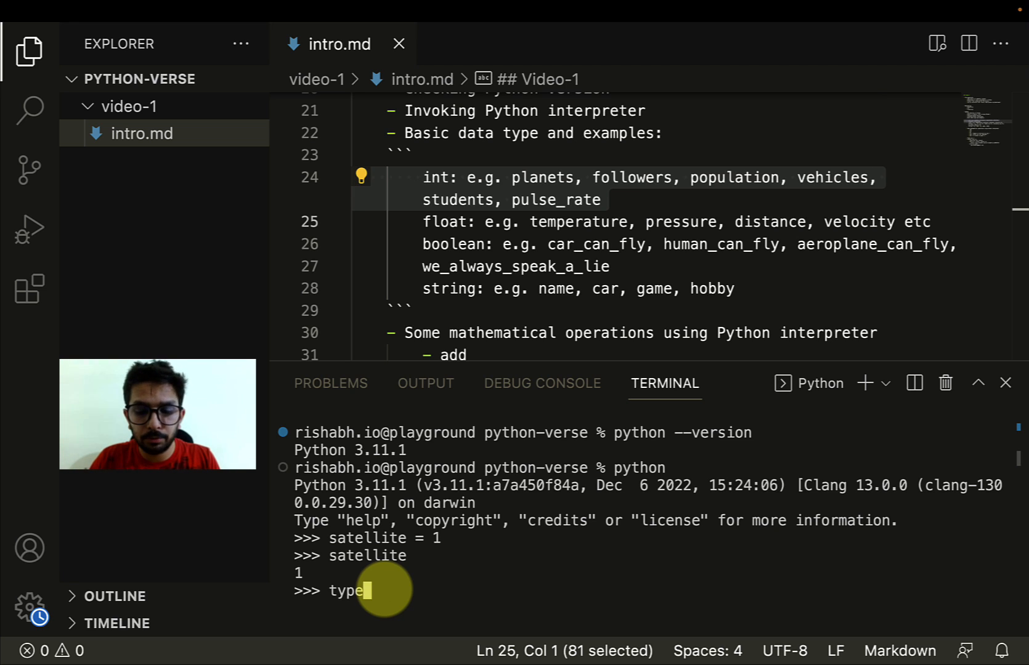
type("(")
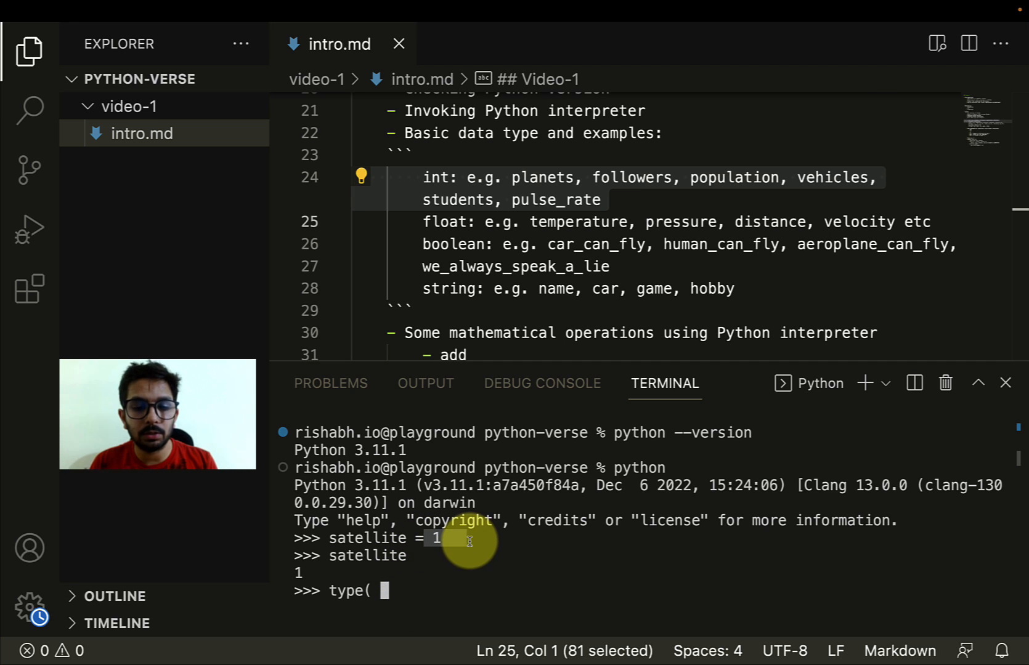
type("satellite")
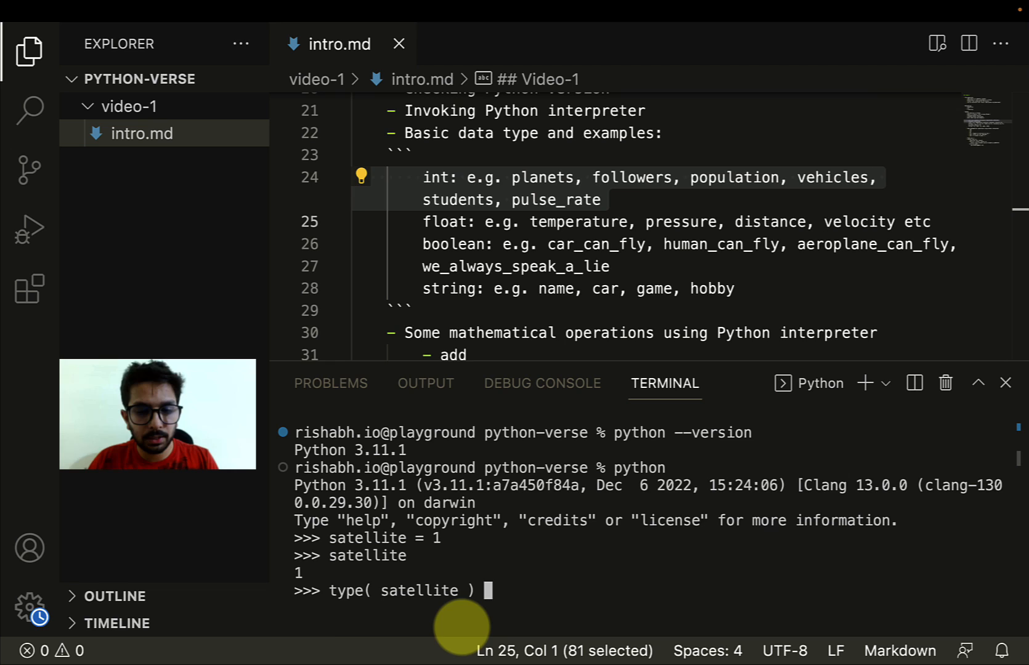
key("Enter")
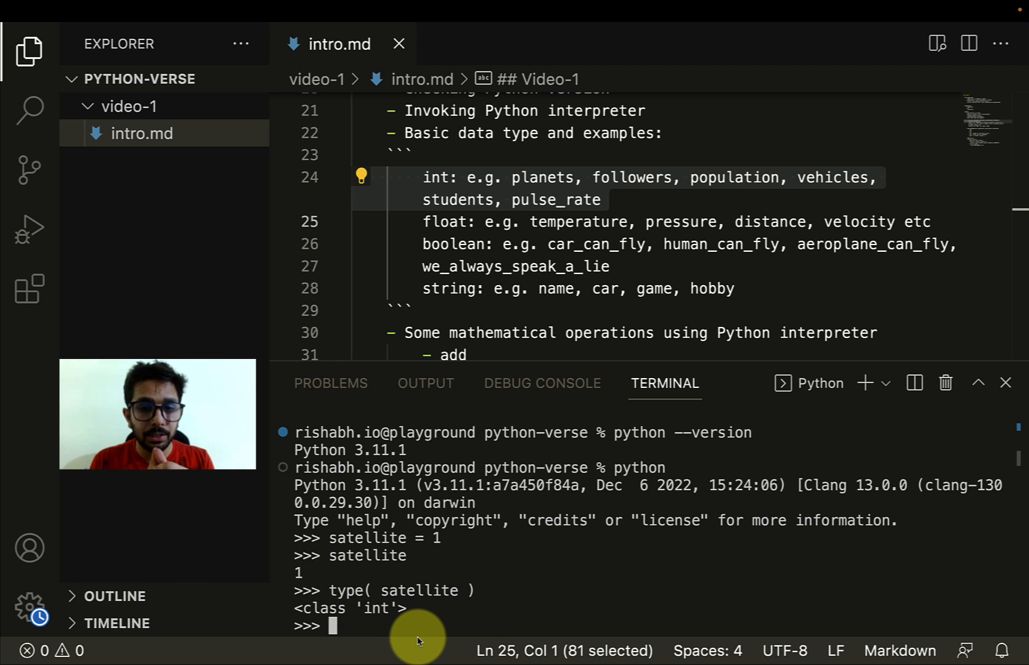
mouse_move(451, 557)
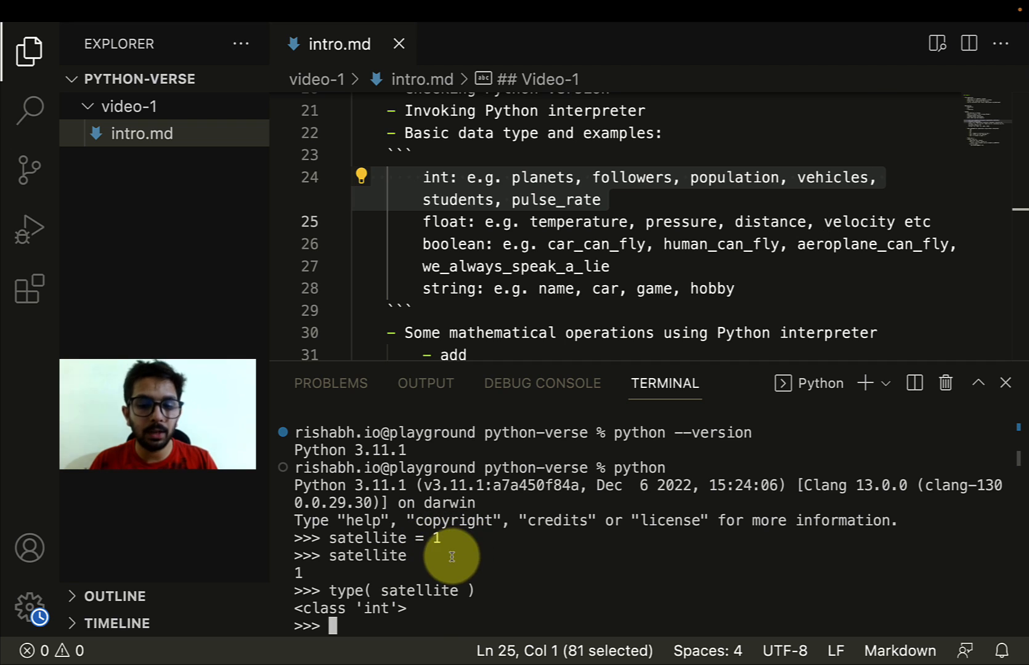
mouse_move(514, 651)
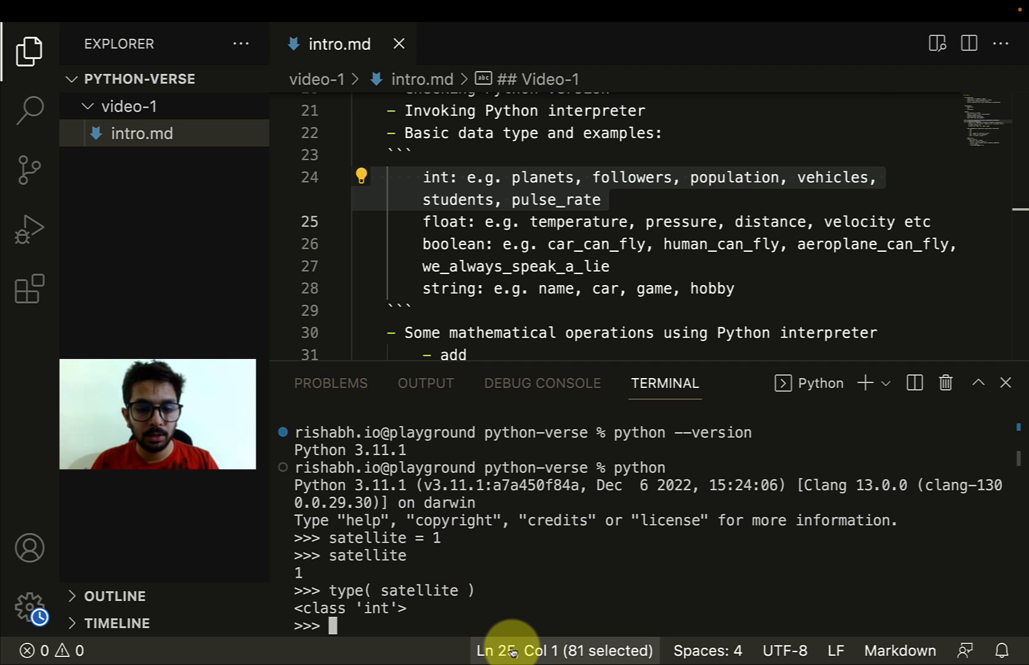
type("te")
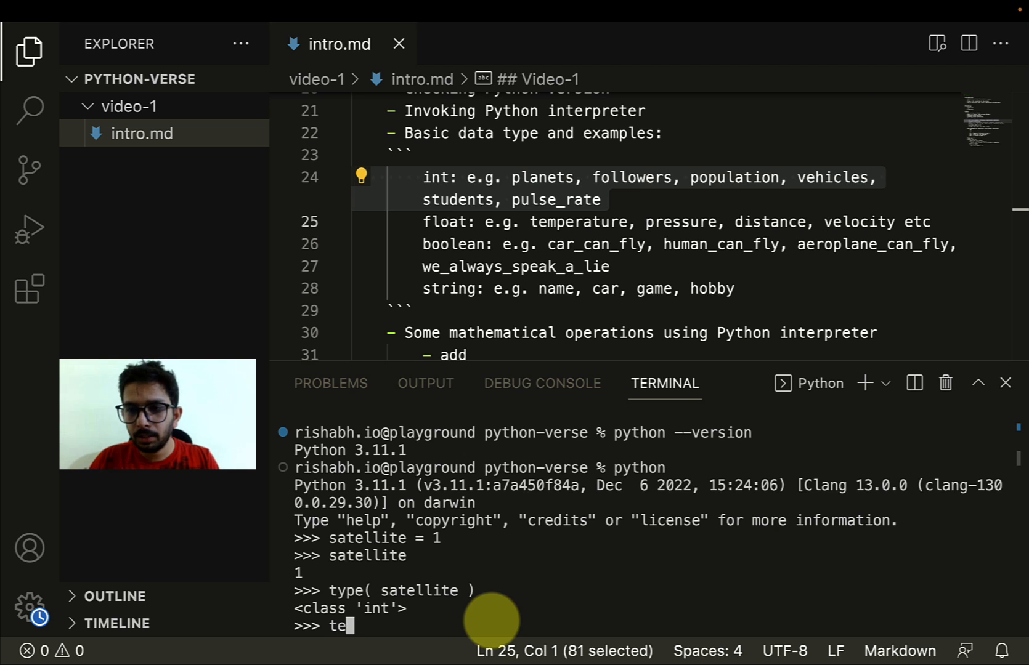
- Assign distance = 3.4 and run type(distance), reporting float
type("distance =")
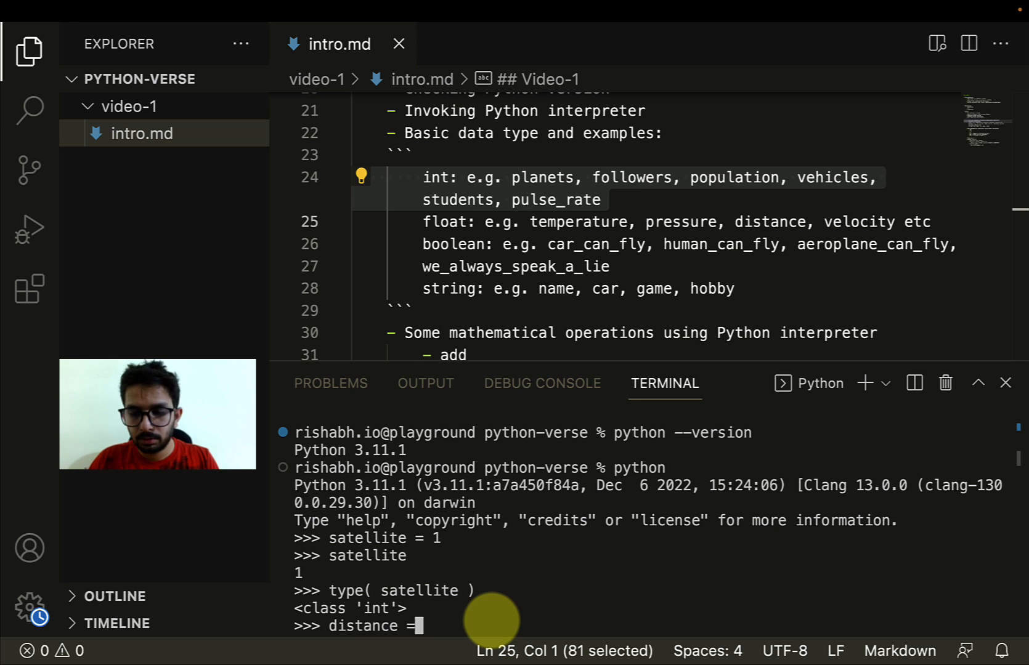
type("3.4")
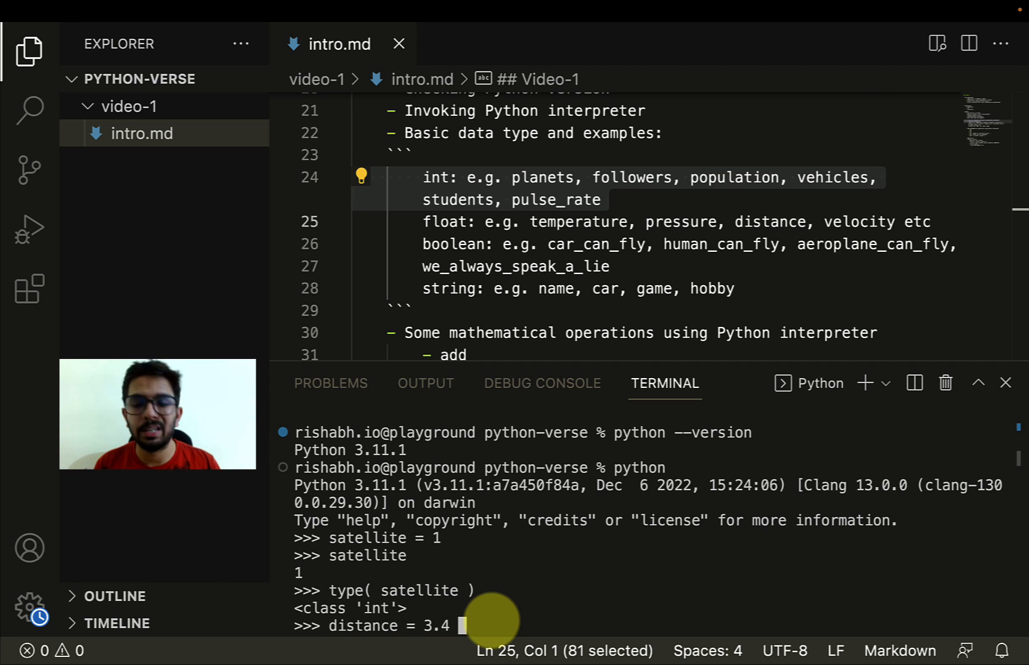
mouse_move(360, 626)
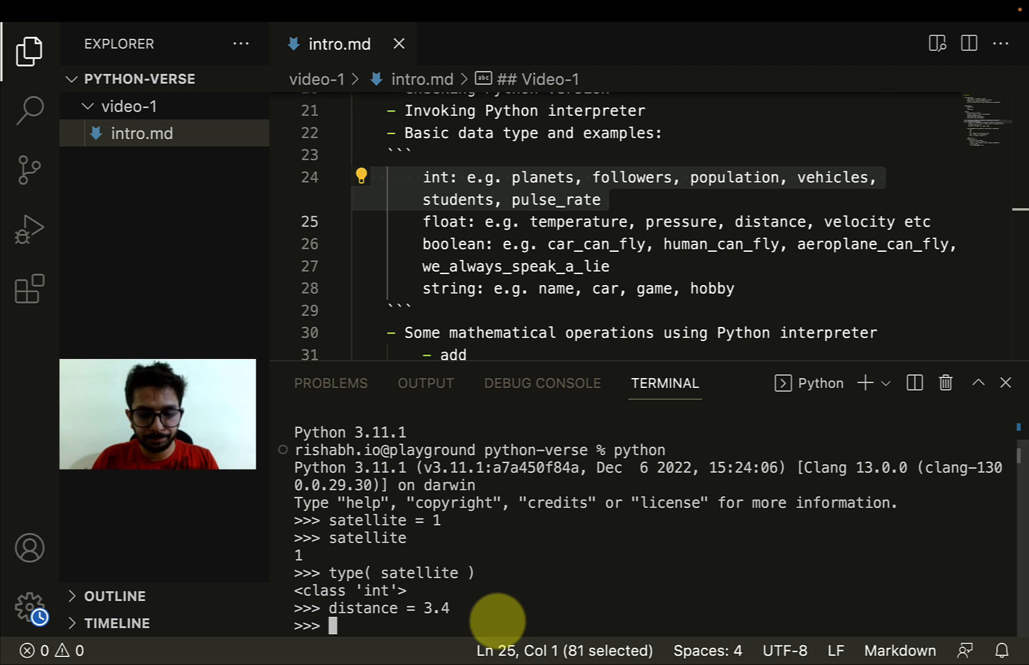
type("type(")
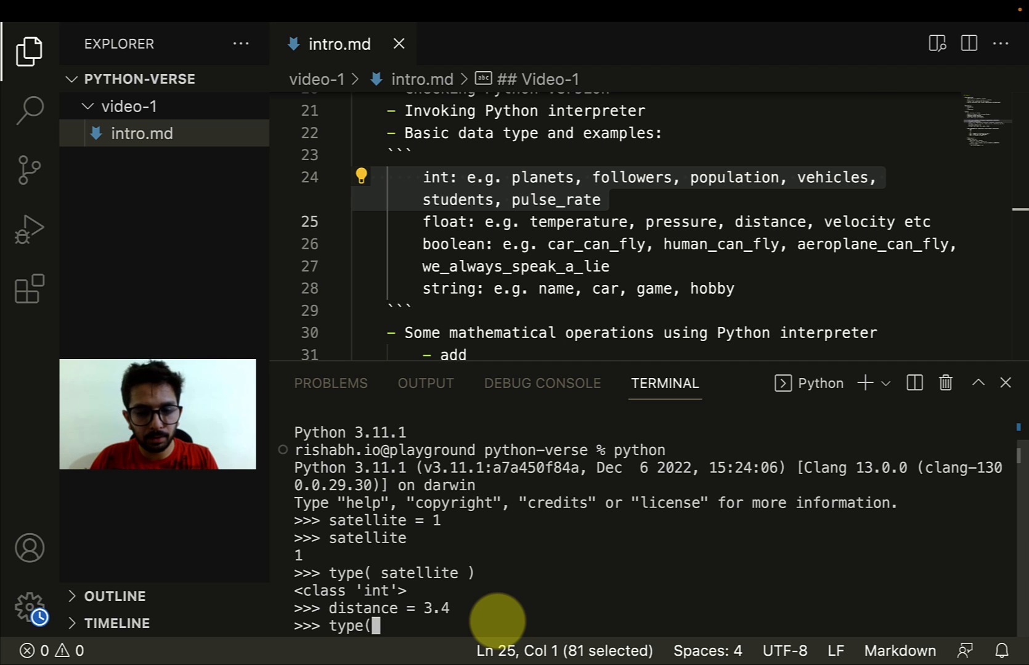
type("distance")
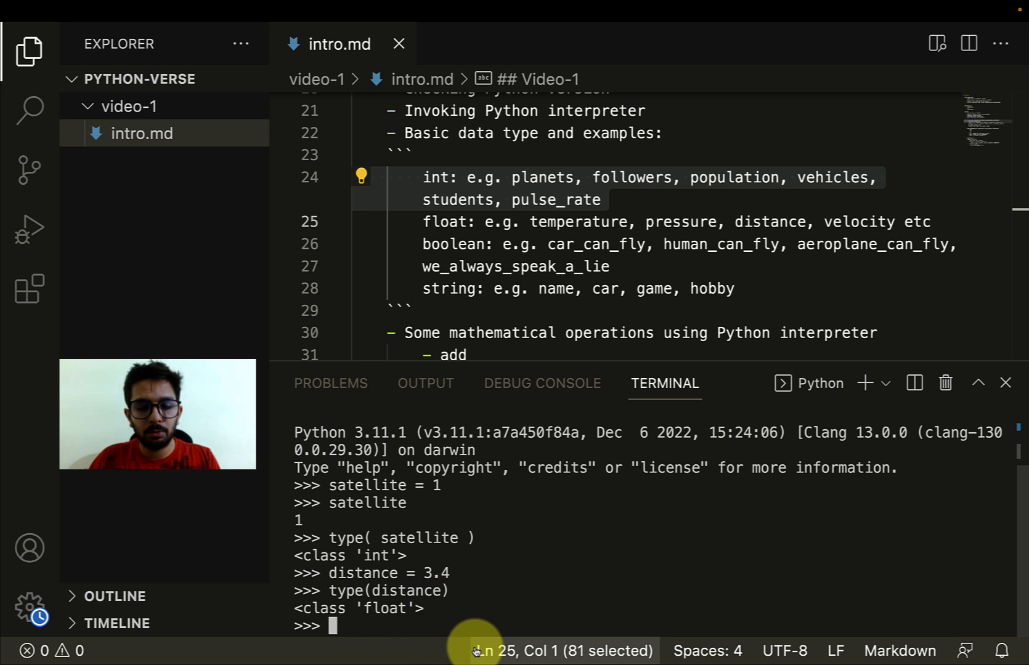
- Assign will_it_rain_tomorrow = False and echo its value False
type("will_")
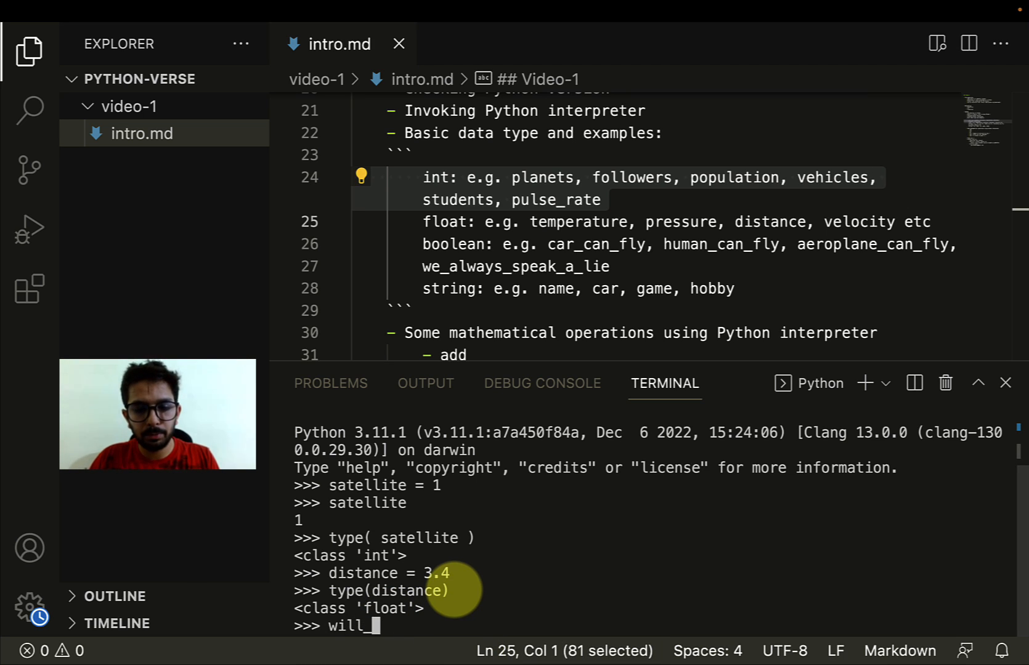
type("it_rain_tomorrow =")
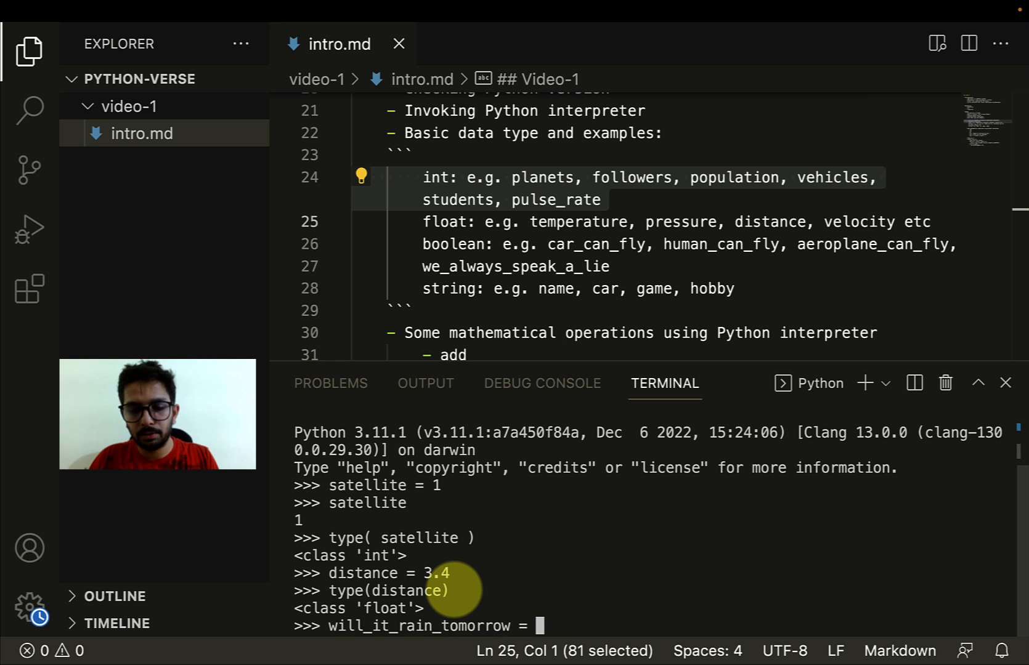
type("False")
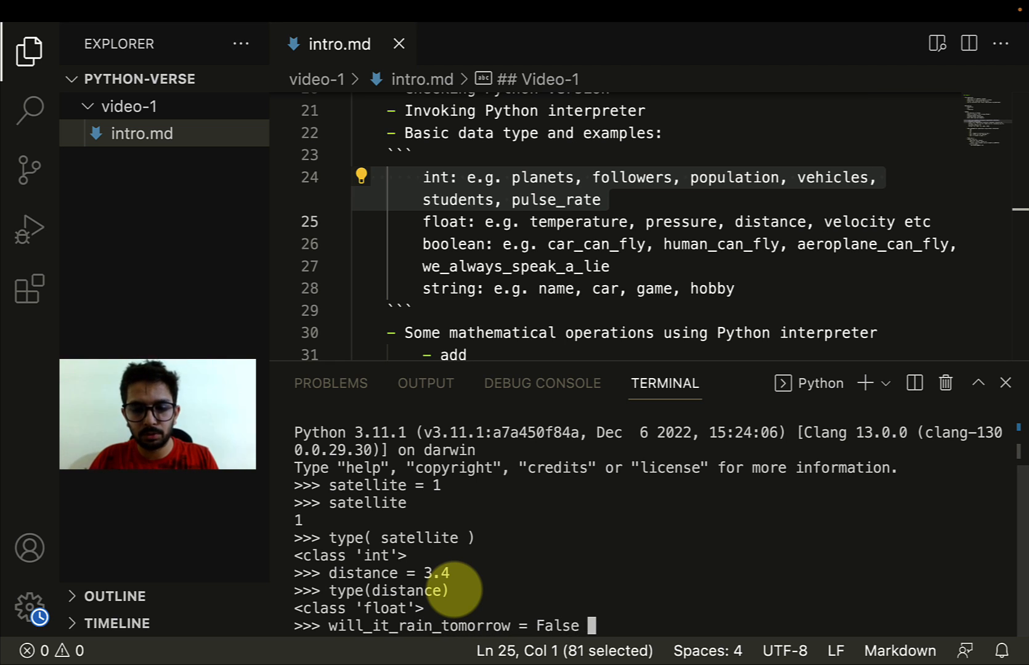
key("Enter")
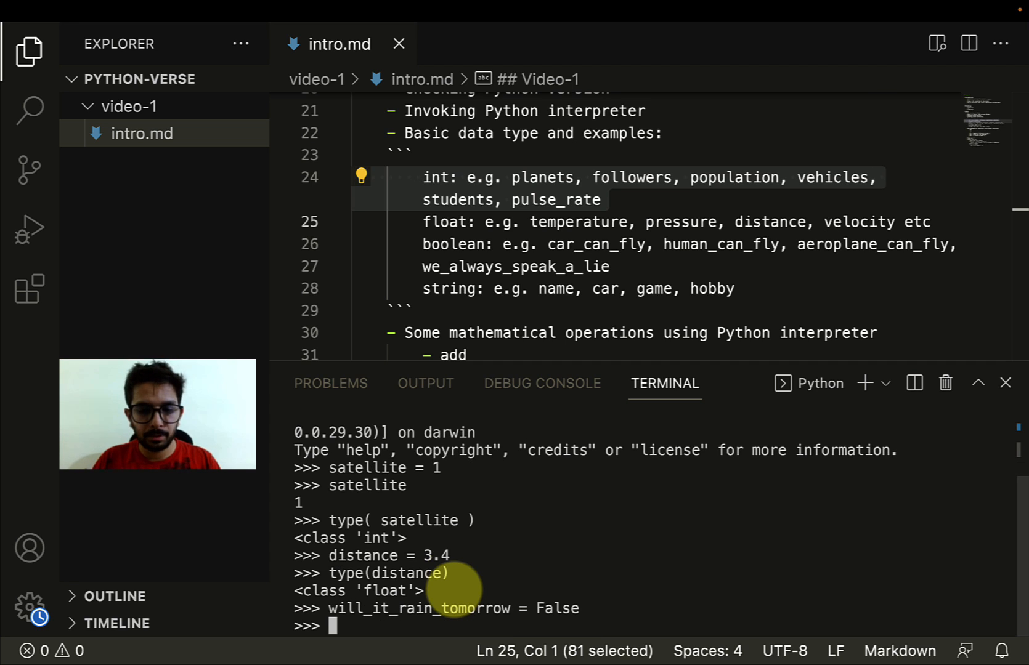
type("will_it")
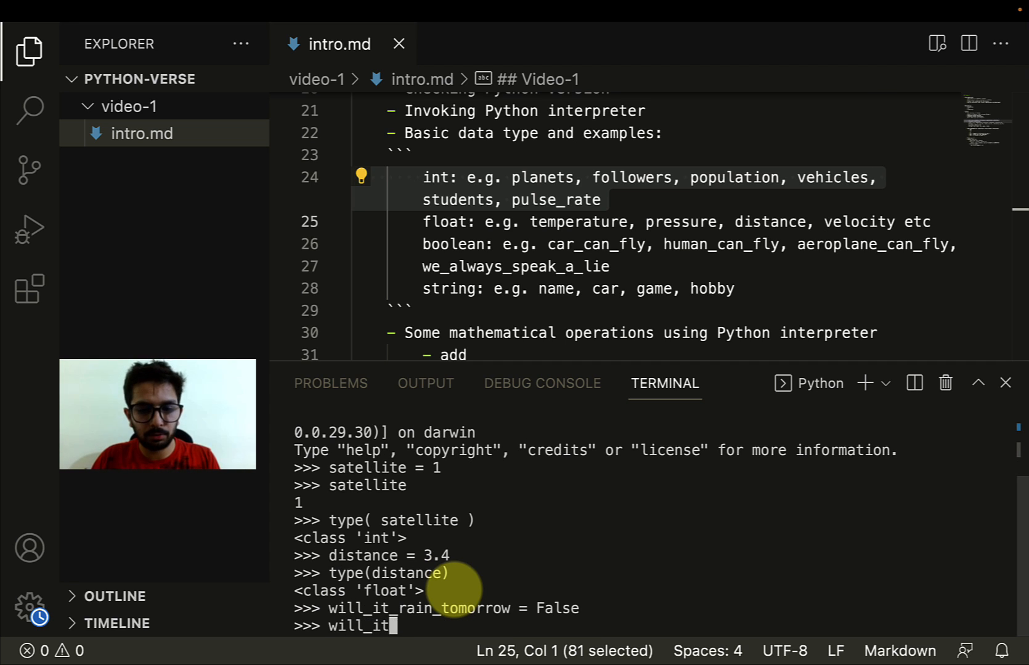
type("_rain_t")
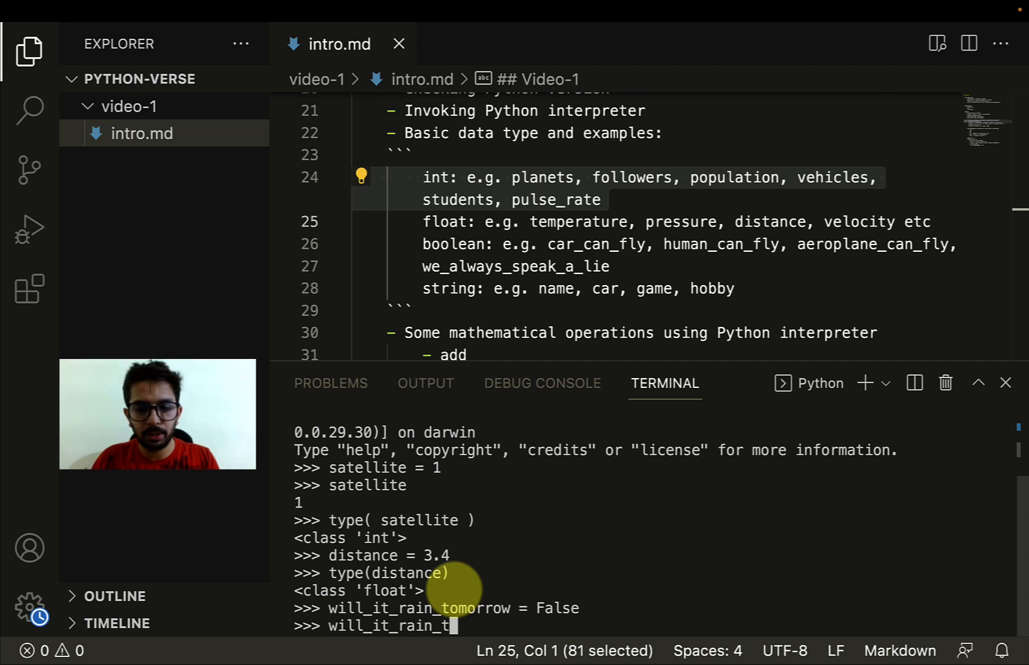
key("Enter")
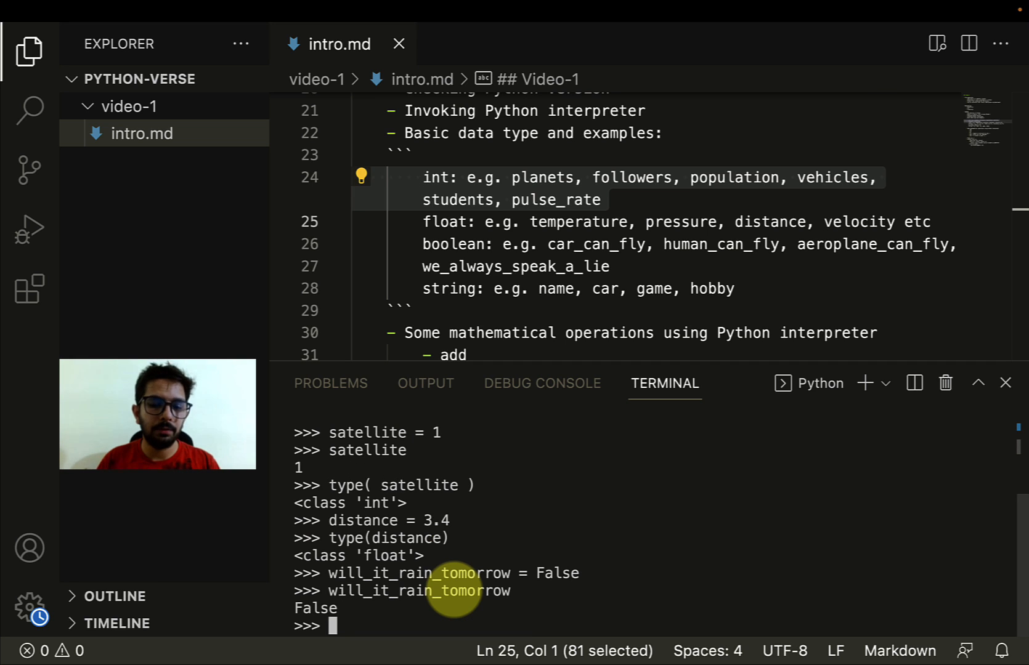
- Run type(will_it_rain_tomorrow), reporting bool
type("will_it_rain_tomorrow")
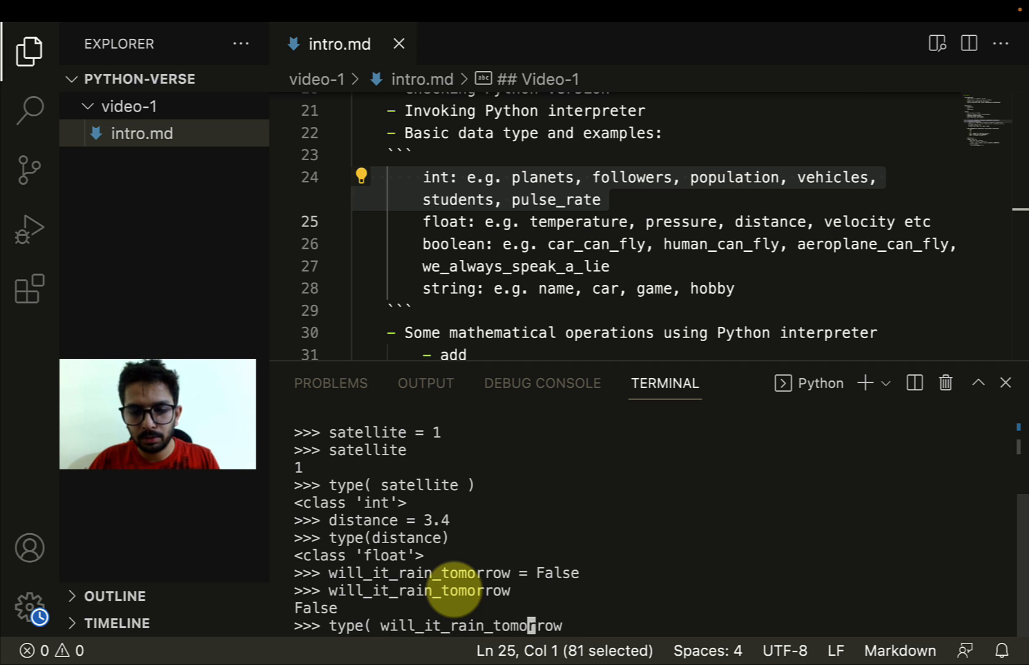
key("Enter")
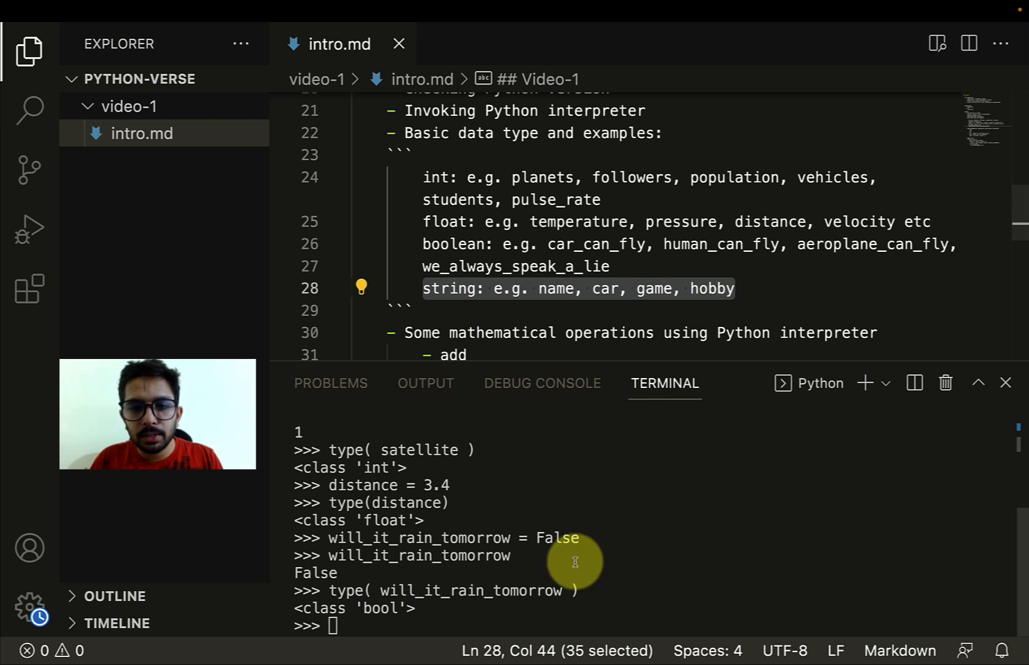
- Assign programming_lang = 'Python' and echo its value
type("programming_lang")
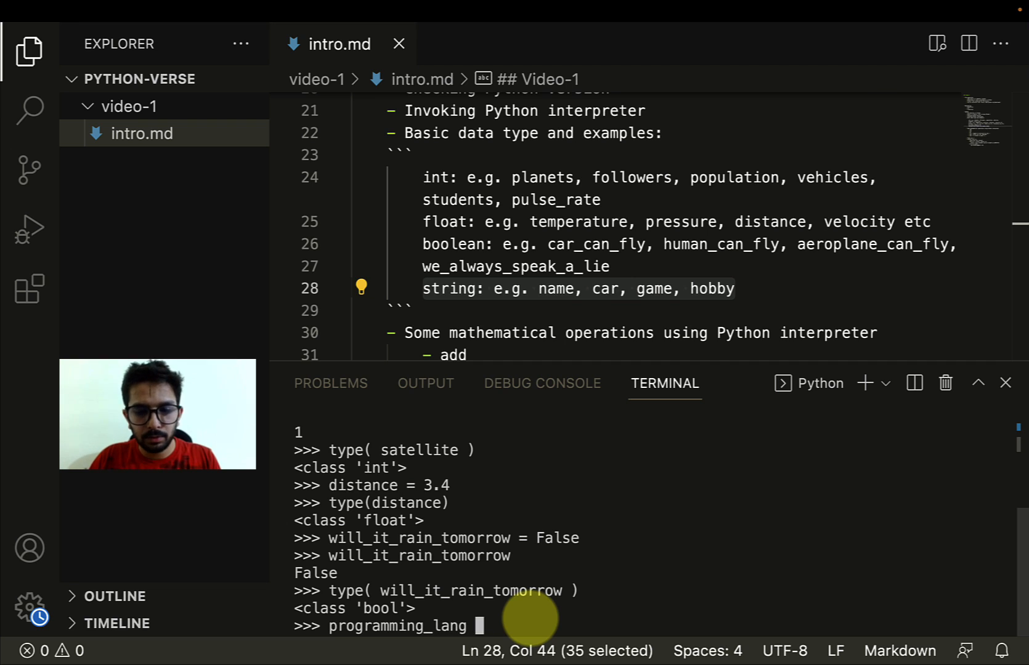
type("= 'Python'")
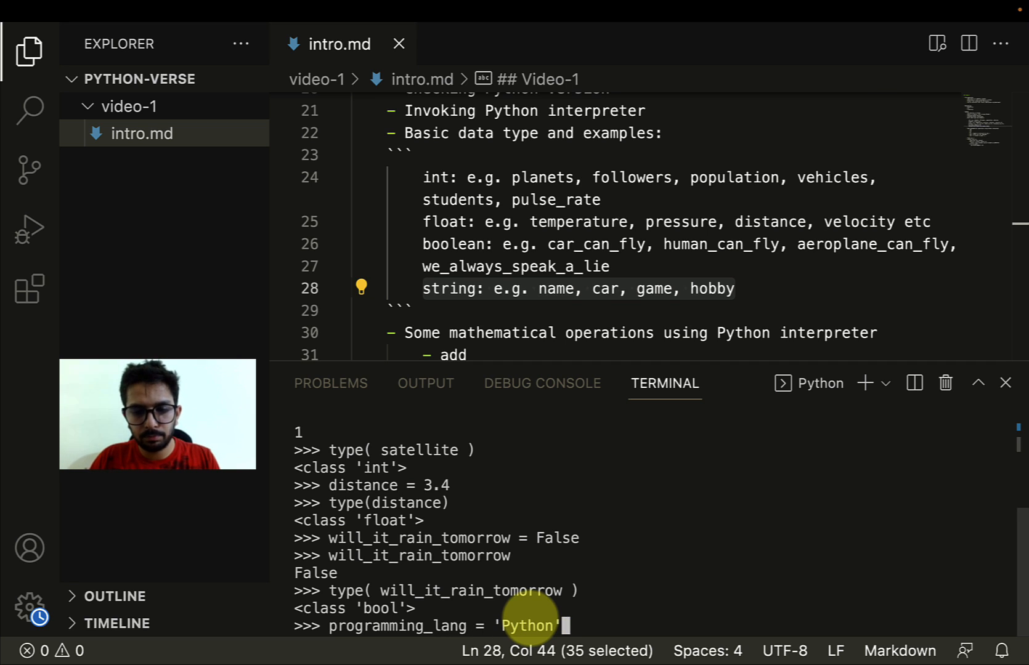
key("Enter")
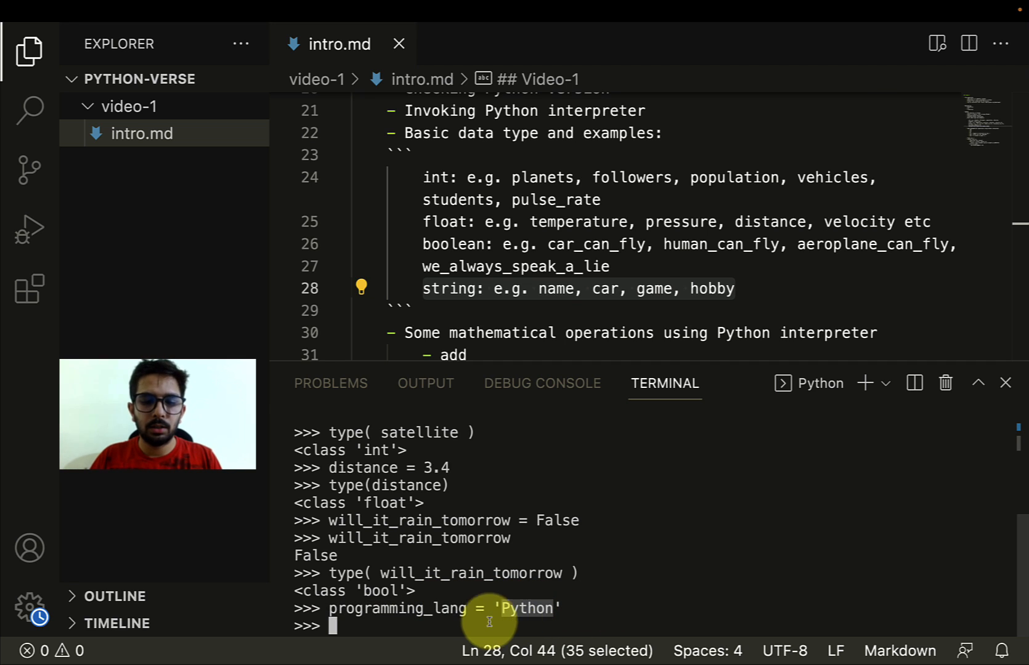
type("pr")
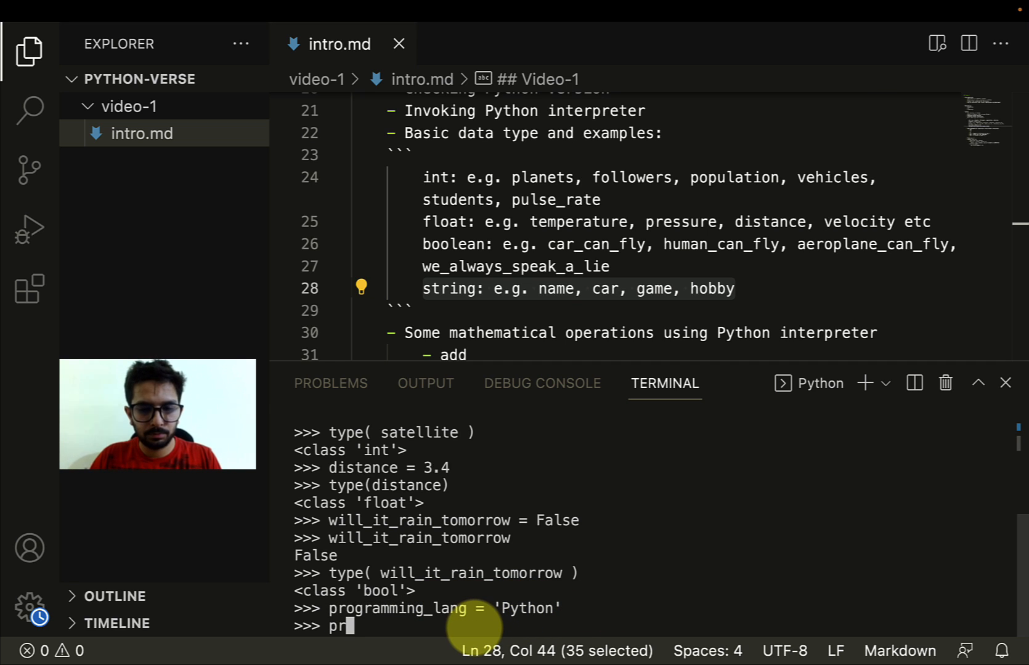
type("ogramming_la")
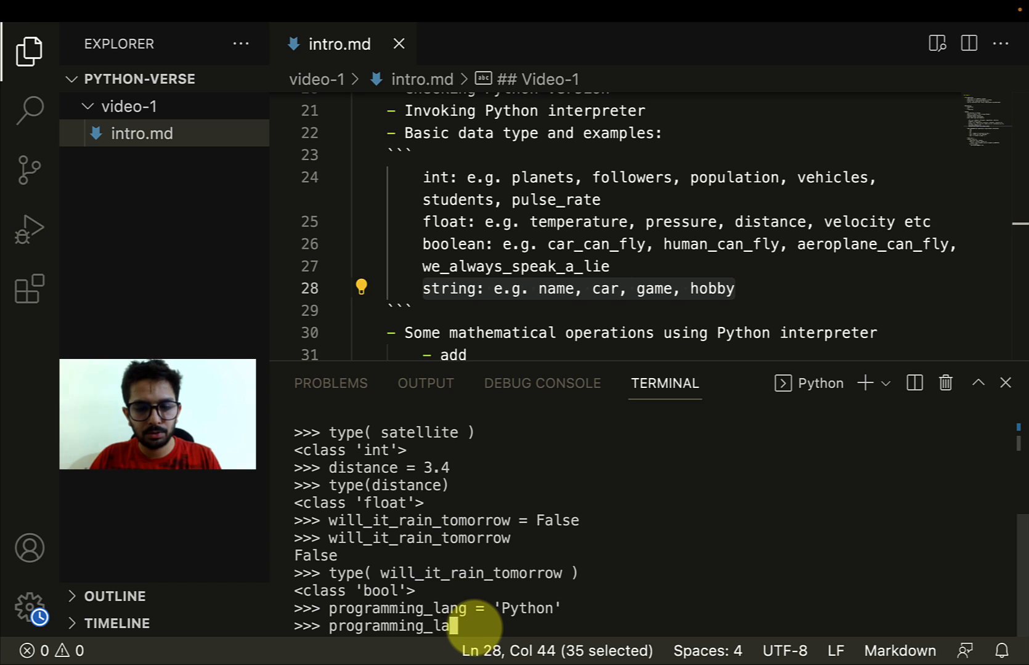
- Run type(programming_lang) after fixing a typo, reporting str
type("typ")
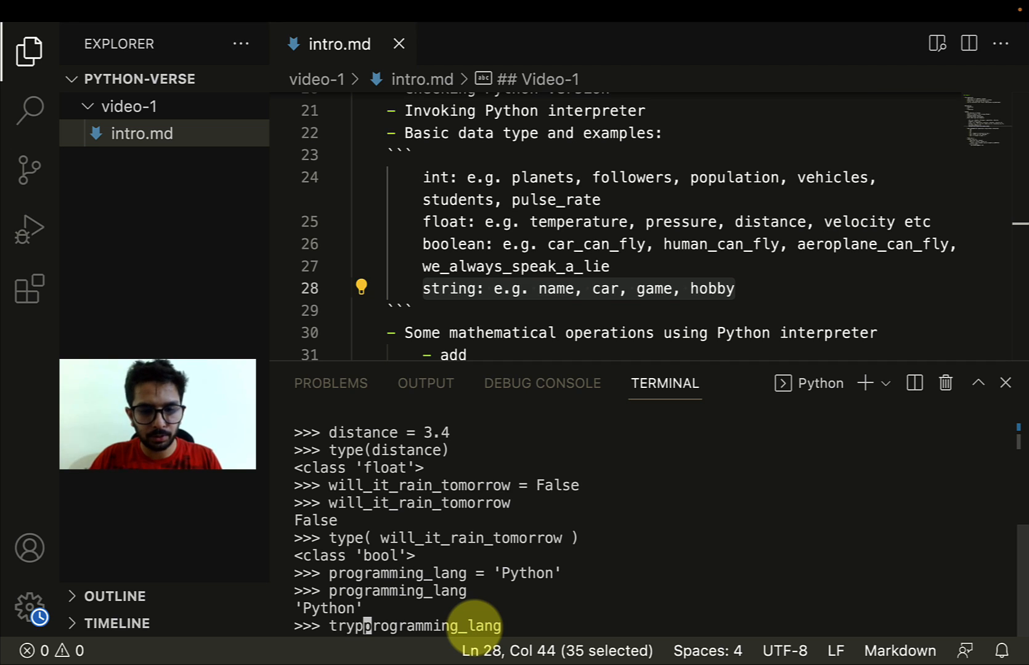
key("Backspace")
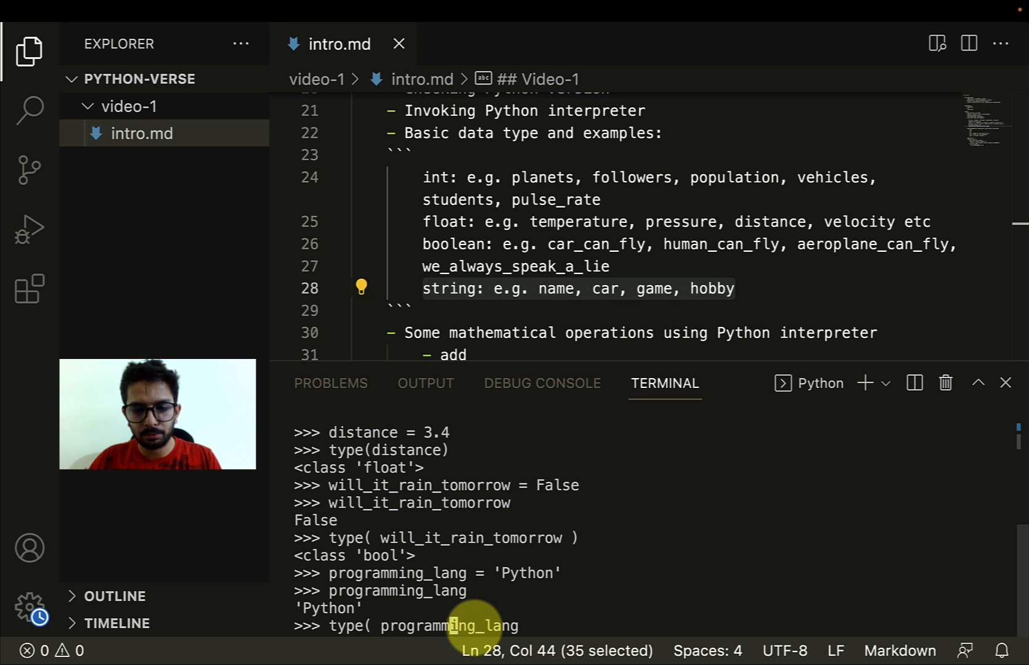
type(" )")
key("Enter")
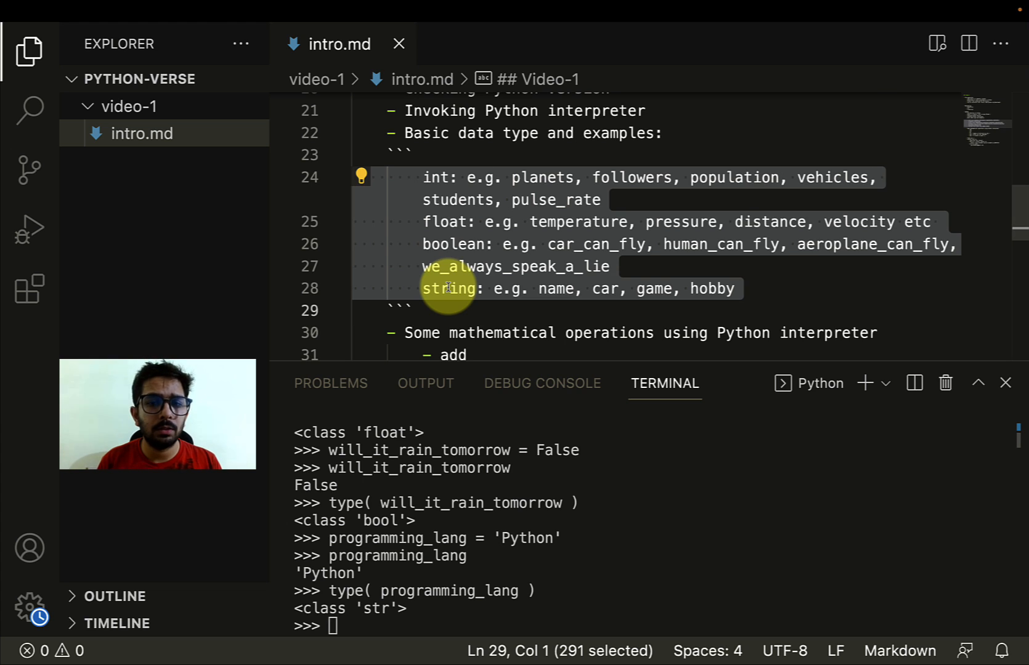
mouse_move(512, 243)
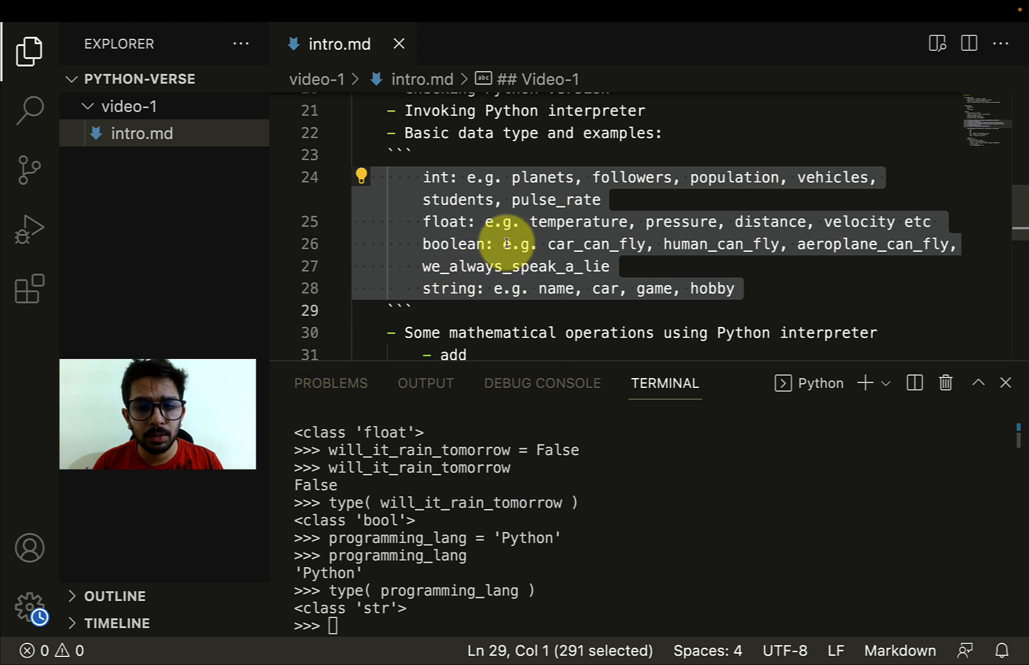
- Assign b = 40 alongside a = 12 and evaluate a + b, returning 52
scroll("down", 3)
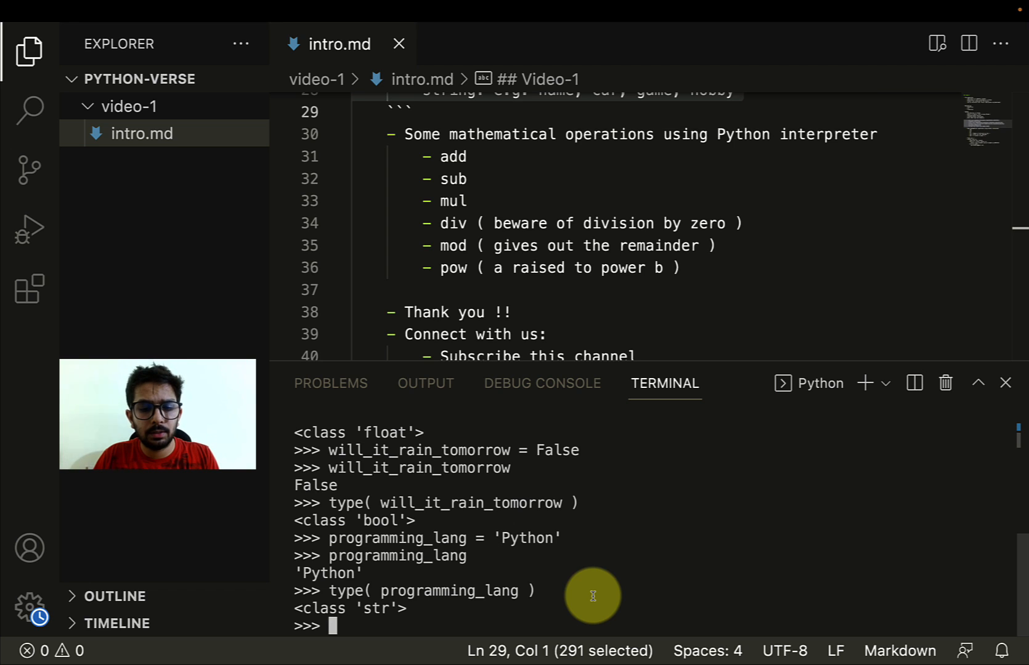
type("a = 12")
type("b")
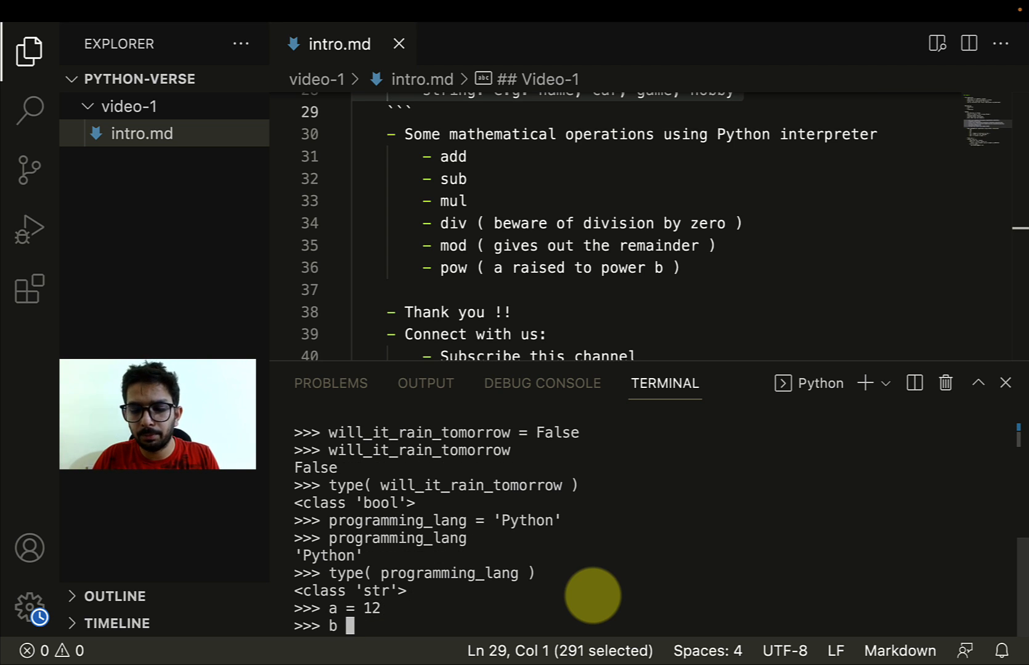
type("=")
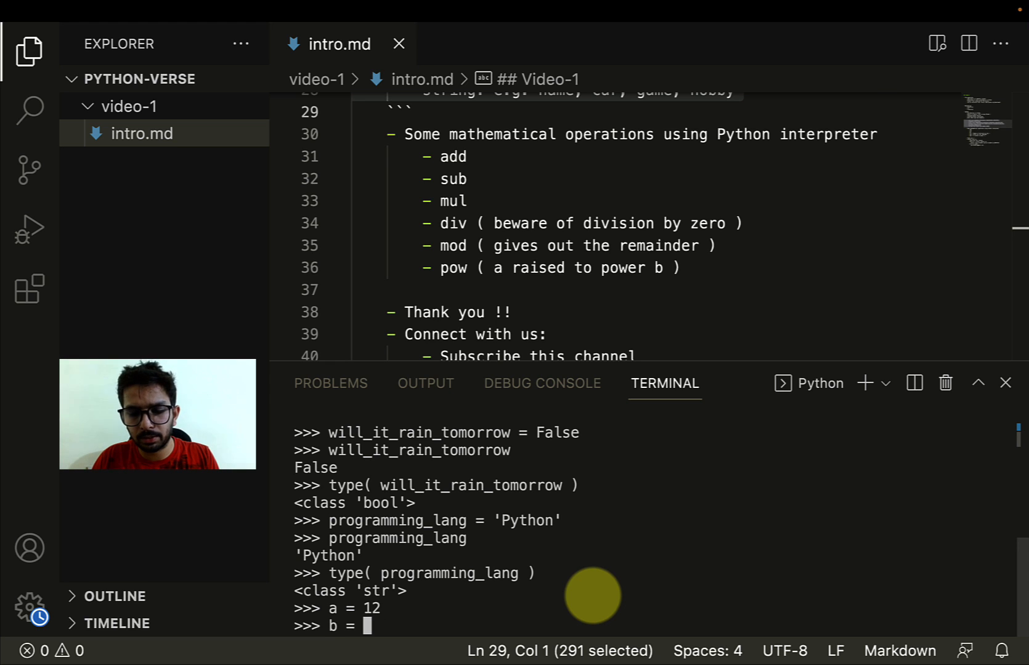
type("40")
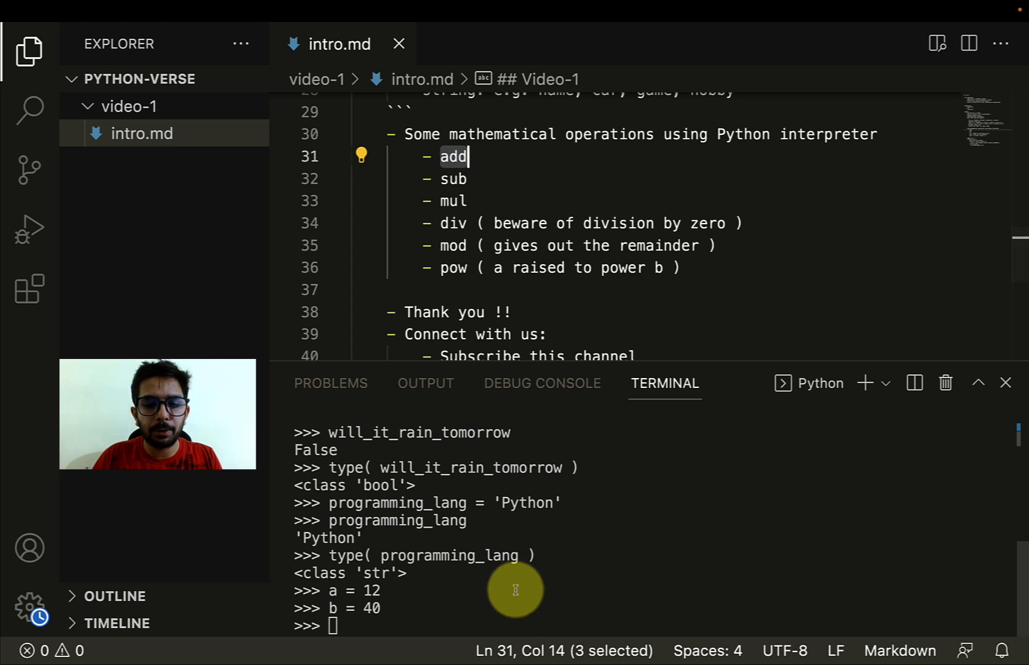
type("a +")
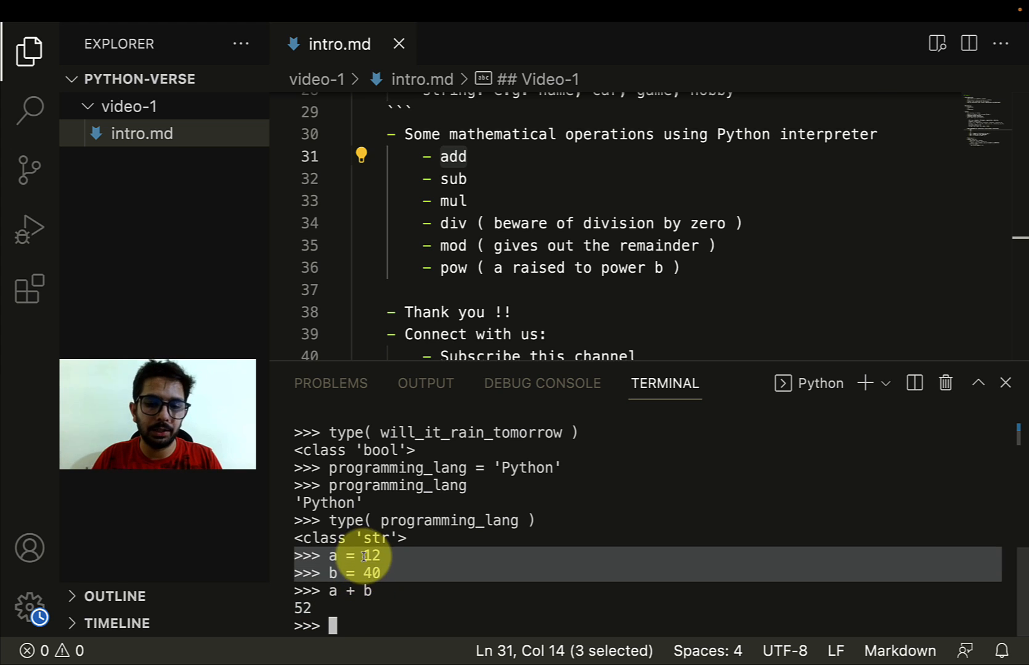
- Evaluate b - a, a * b and b / a, returning 28, 480 and 3.3333333333333335
type("b - a")
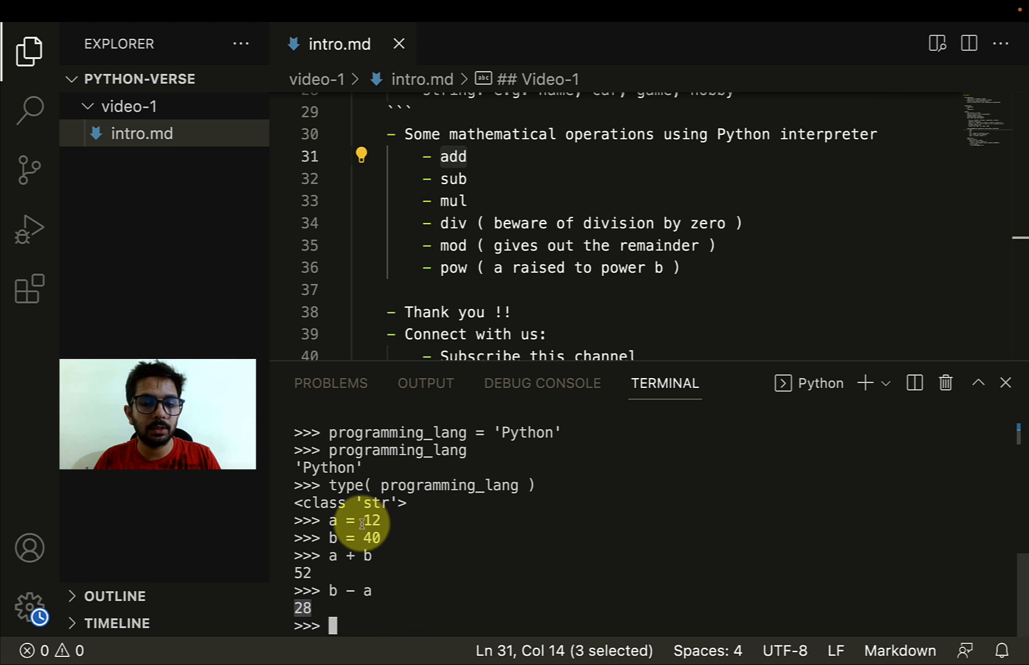
mouse_move(437, 613)
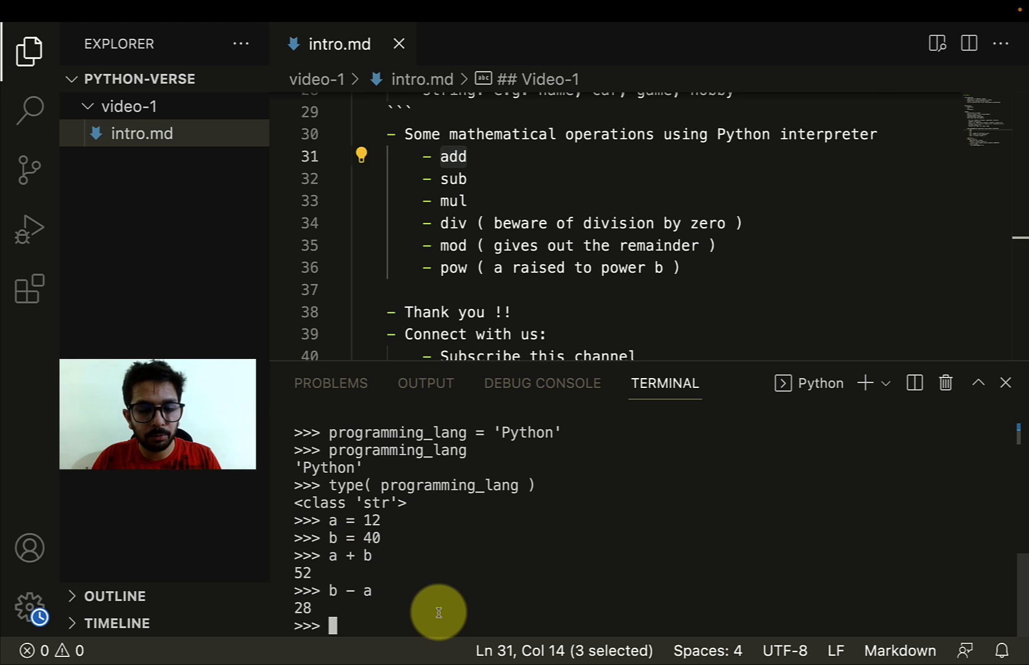
type("a *")
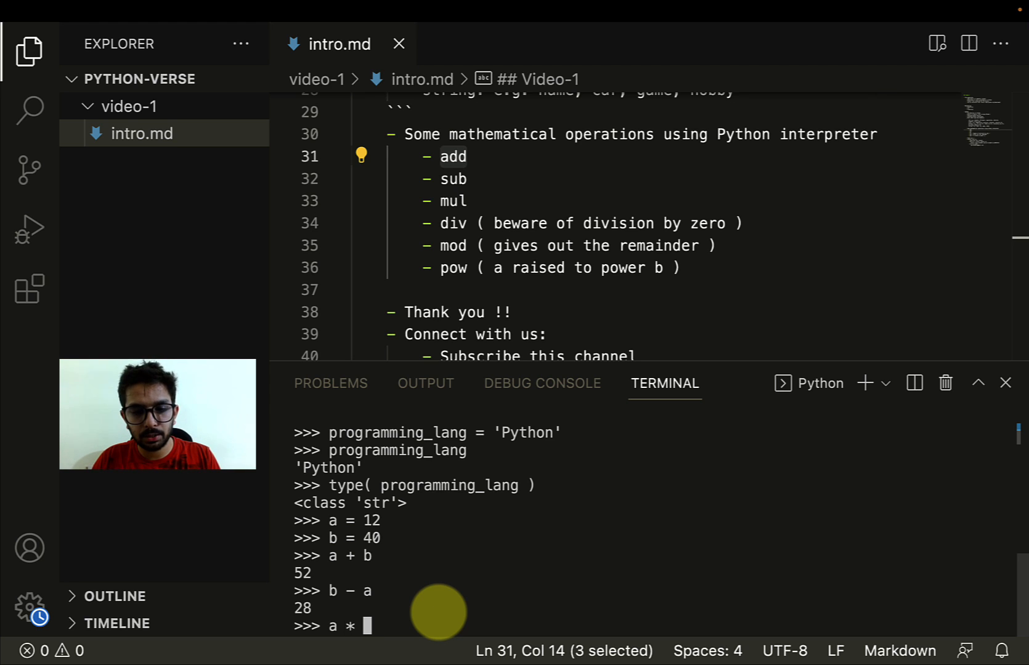
key("Enter")
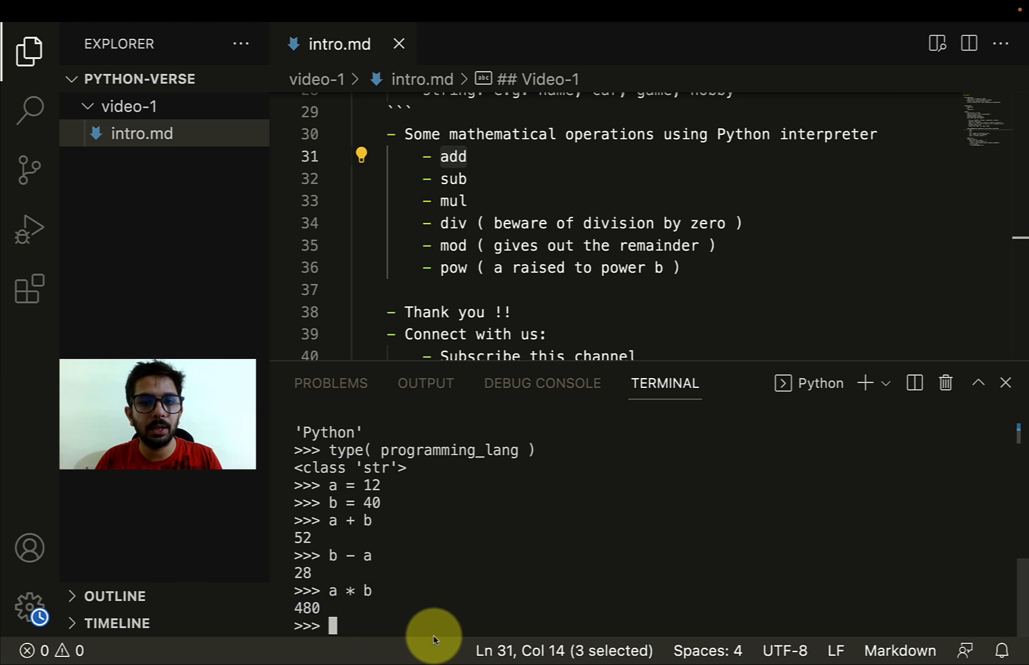
mouse_move(447, 619)
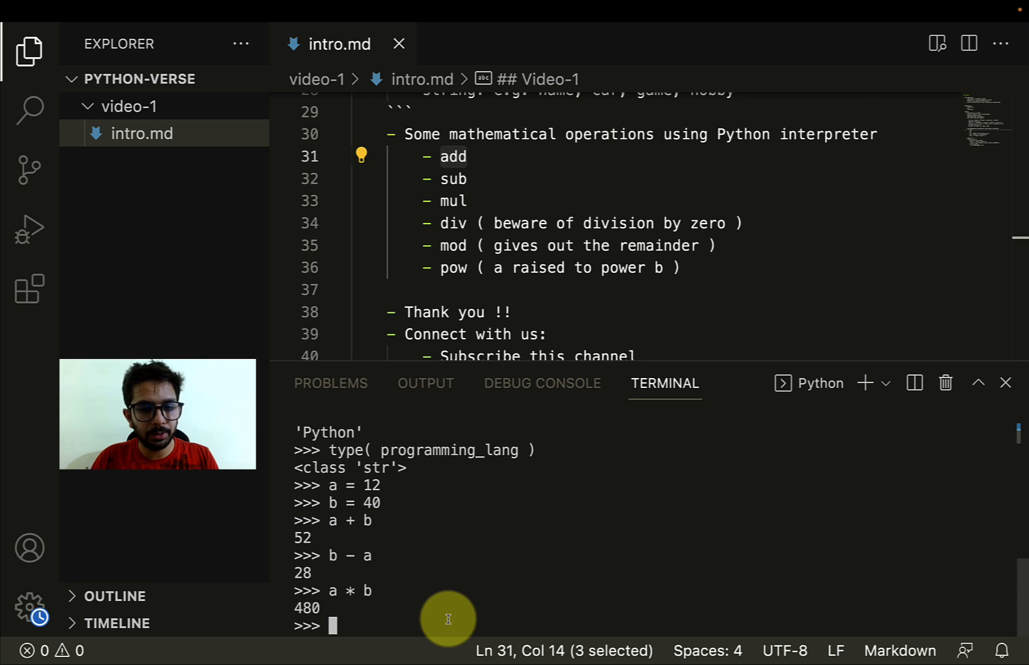
type("b / a")
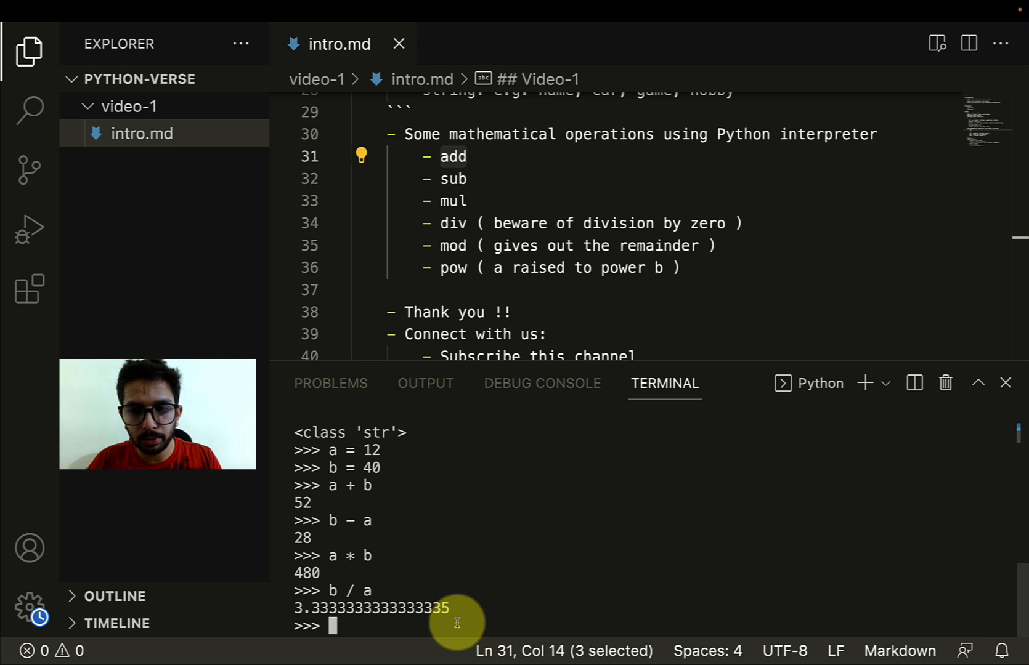
- Evaluate b // a and b % a, returning 3 and 4
type("b")
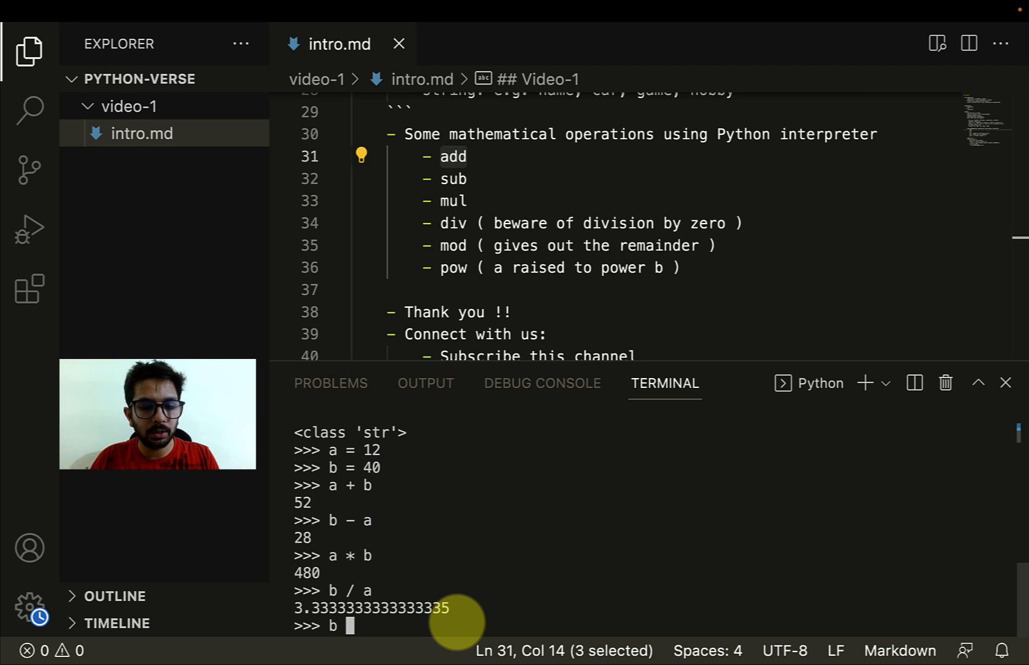
type("//")
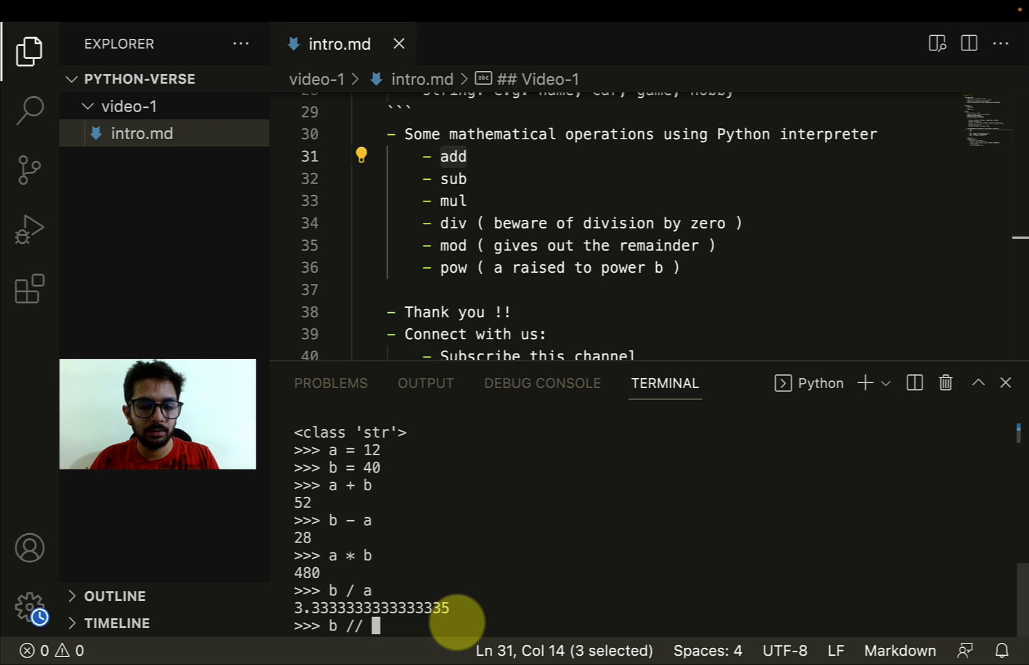
type("a")
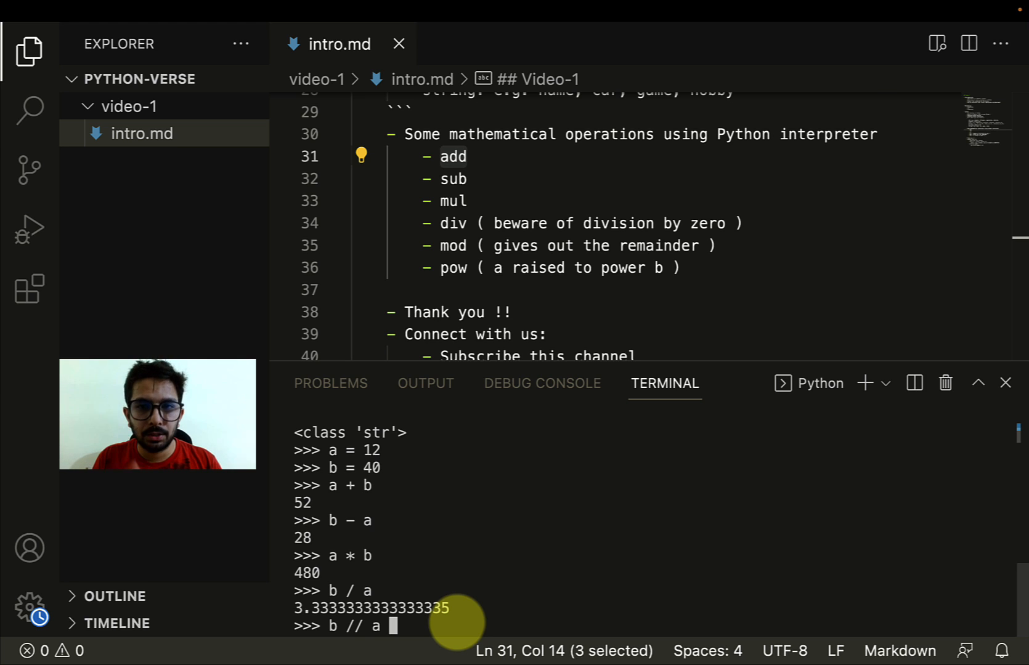
key("Enter")
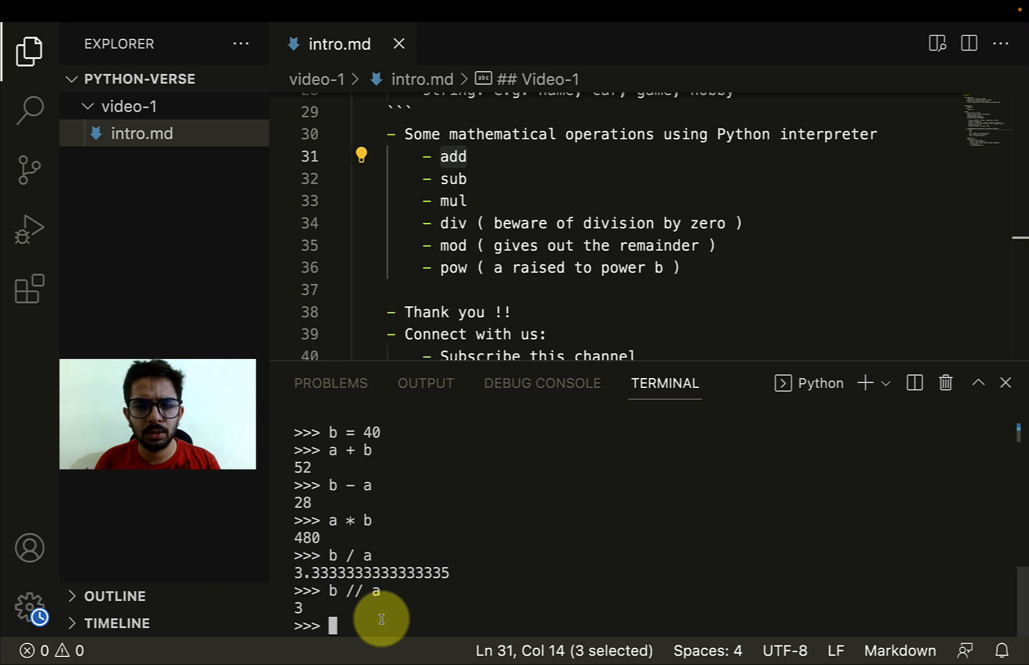
mouse_move(437, 313)
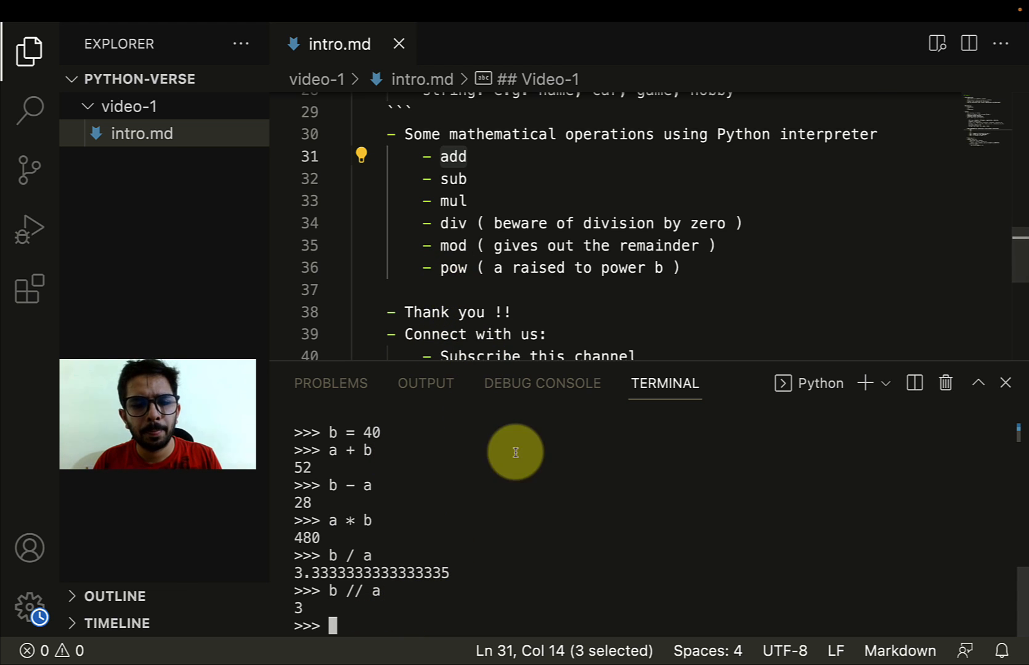
mouse_move(506, 593)
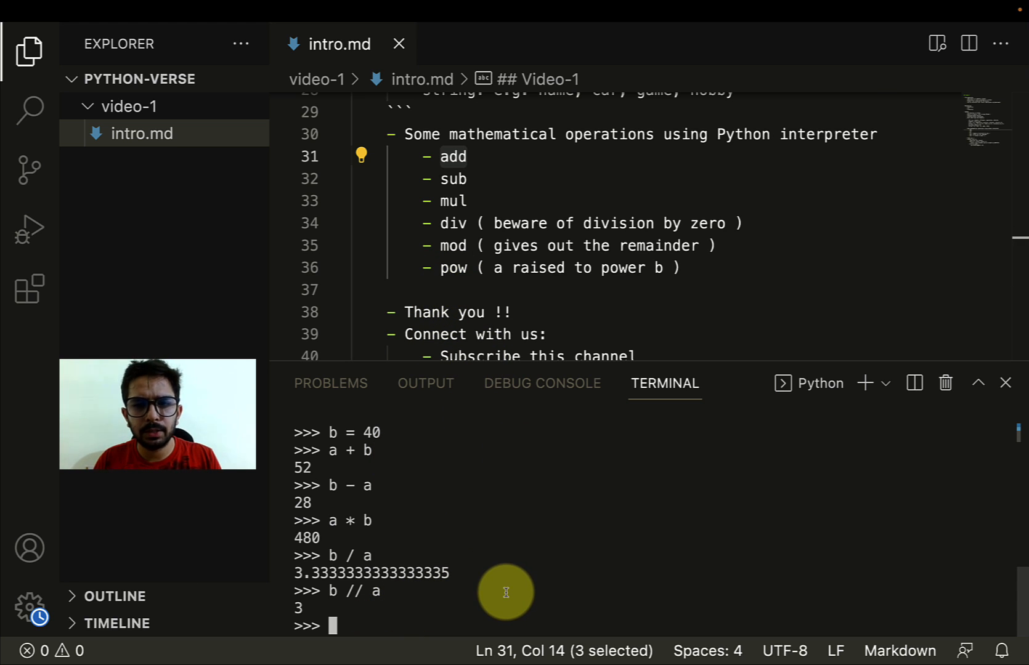
type("b")
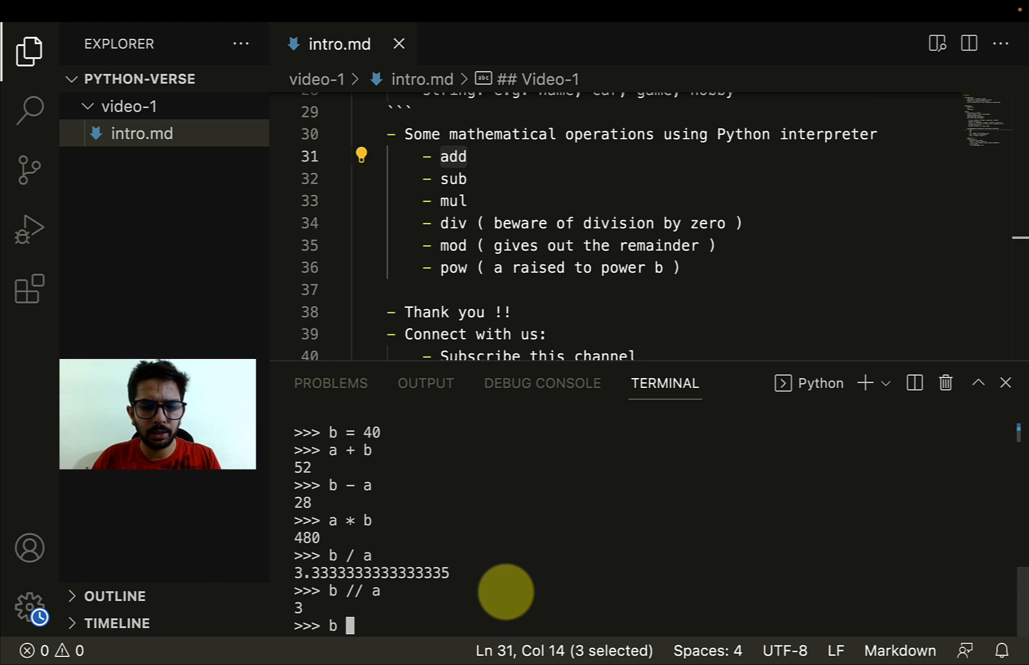
type("% a")
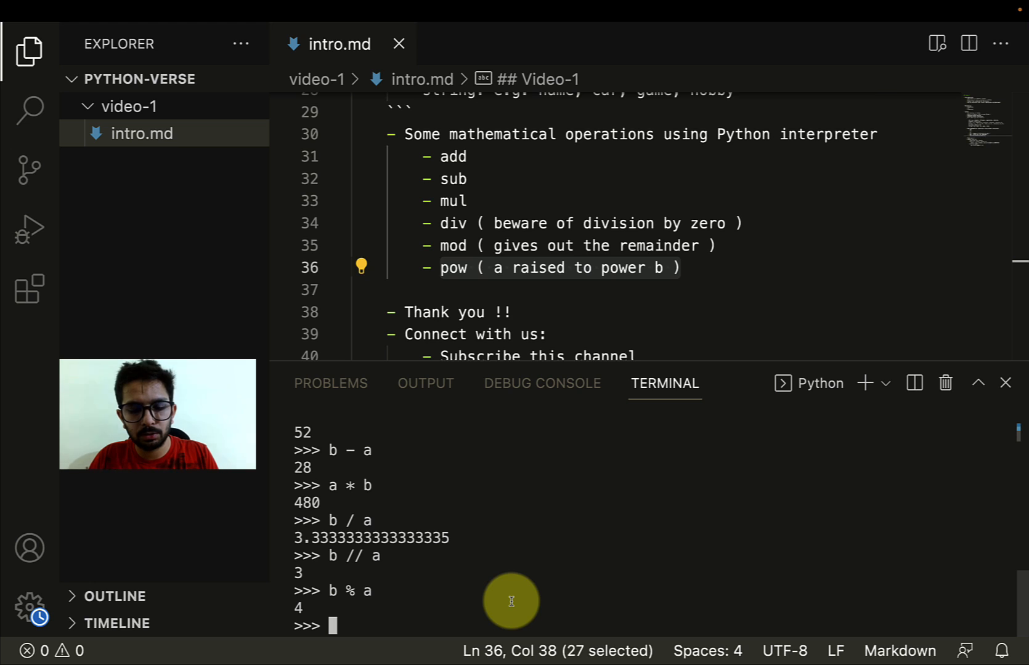
- Evaluate 5 ** 2 returning 25, then scroll intro.md to its closing thank-you section
type("5")
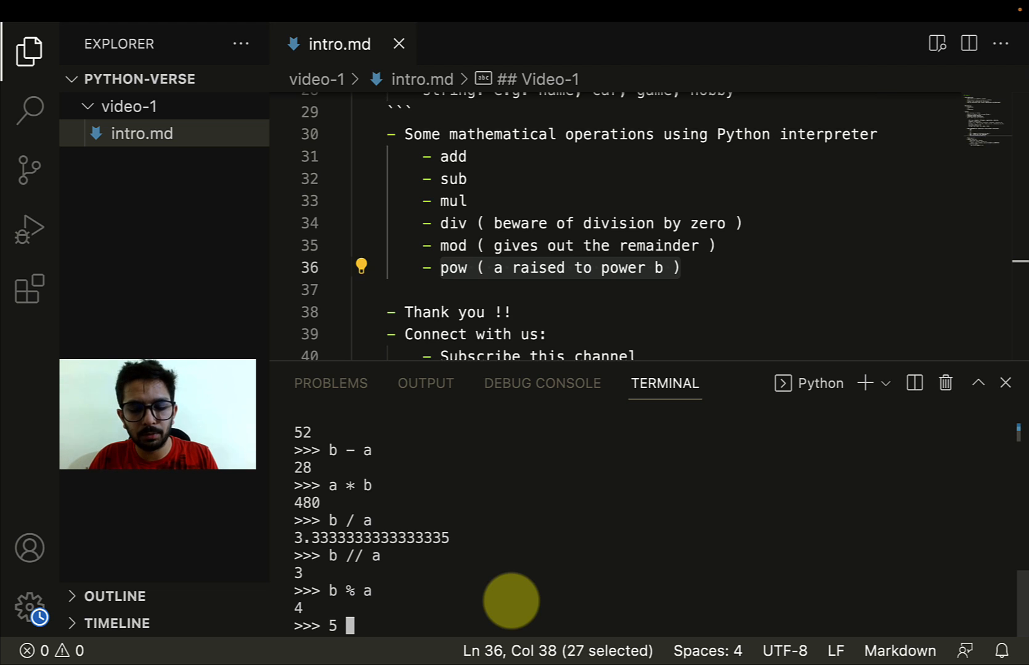
type("** 2")
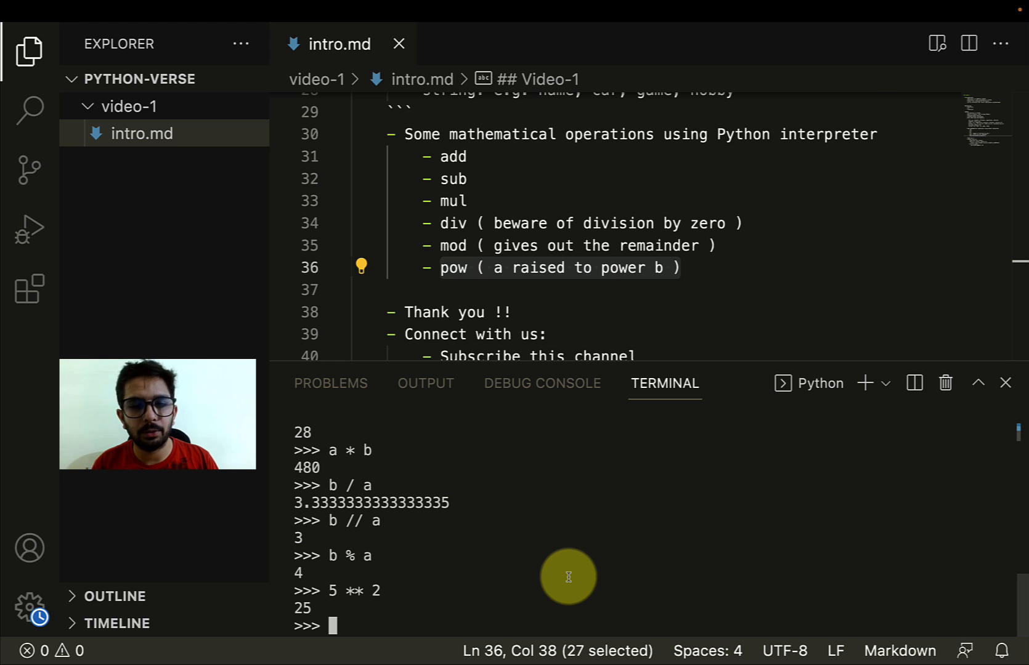
mouse_move(546, 340)
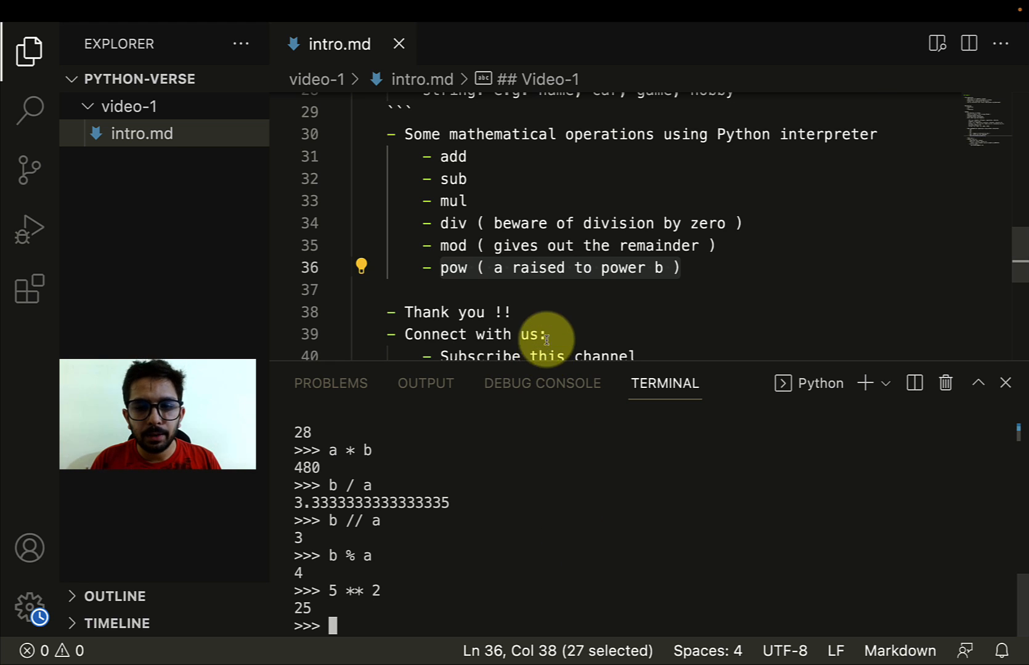
scroll("down", 3)
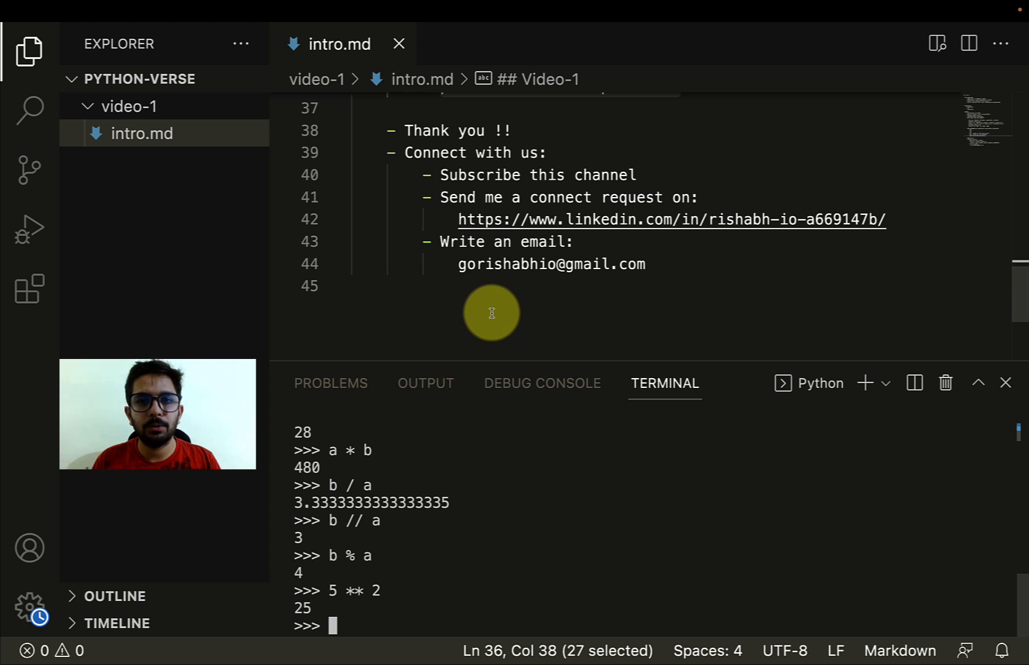